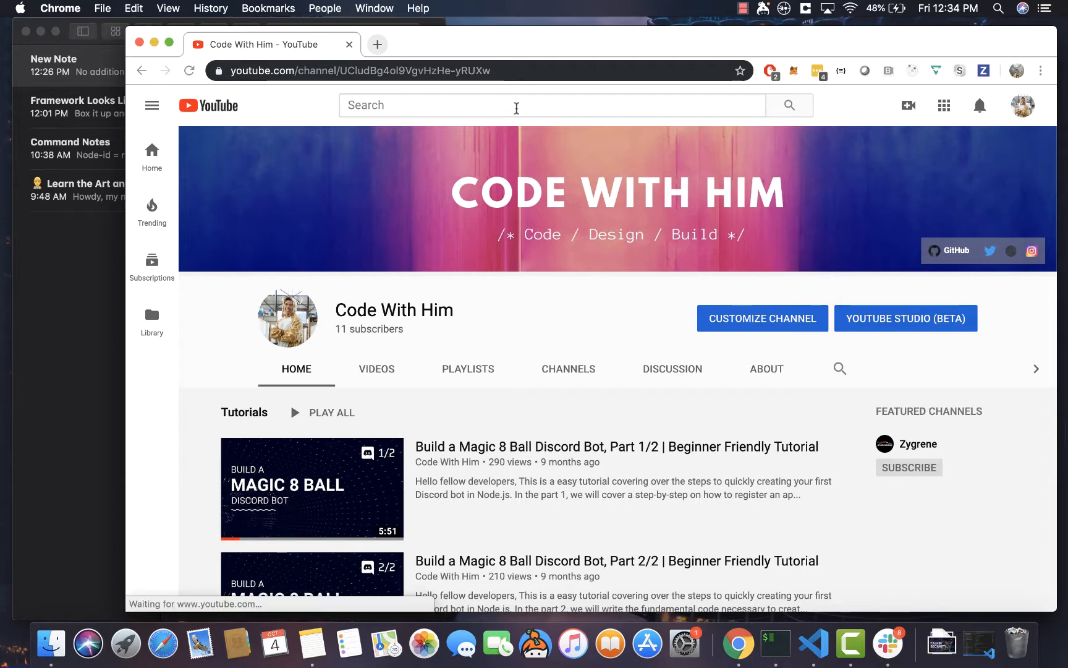
Step: Search YouTube for 'pokemon episode rattata pokedex' and open the 'Pokédex calls Ash Stupid!!' clip
{"action": "type", "text": "pokemon"}
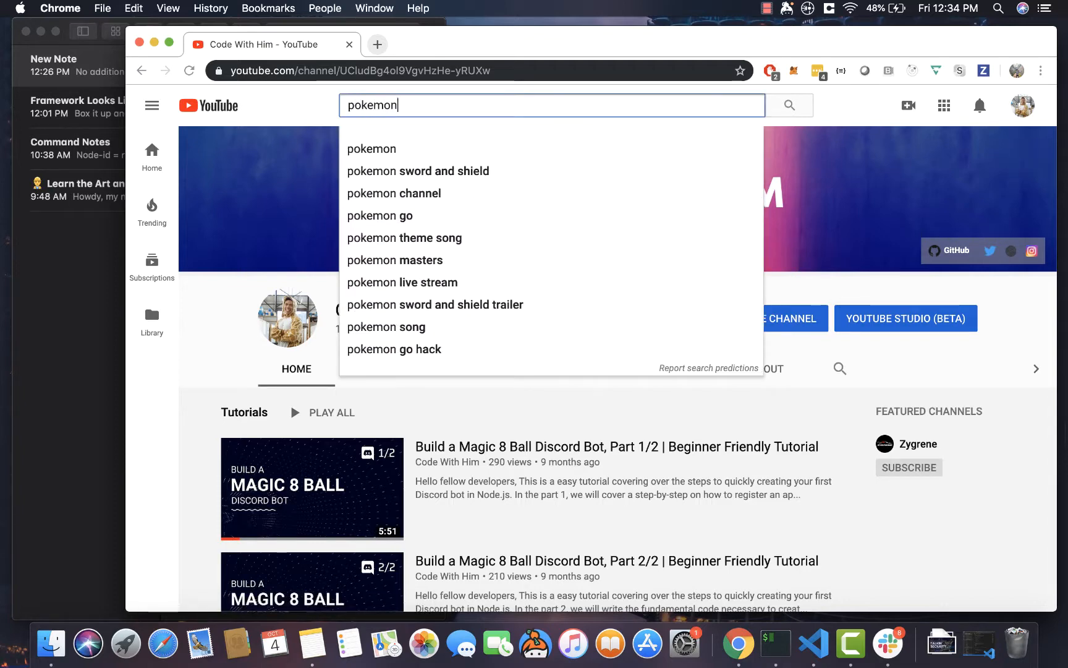
{"action": "key", "text": "Backspace"}
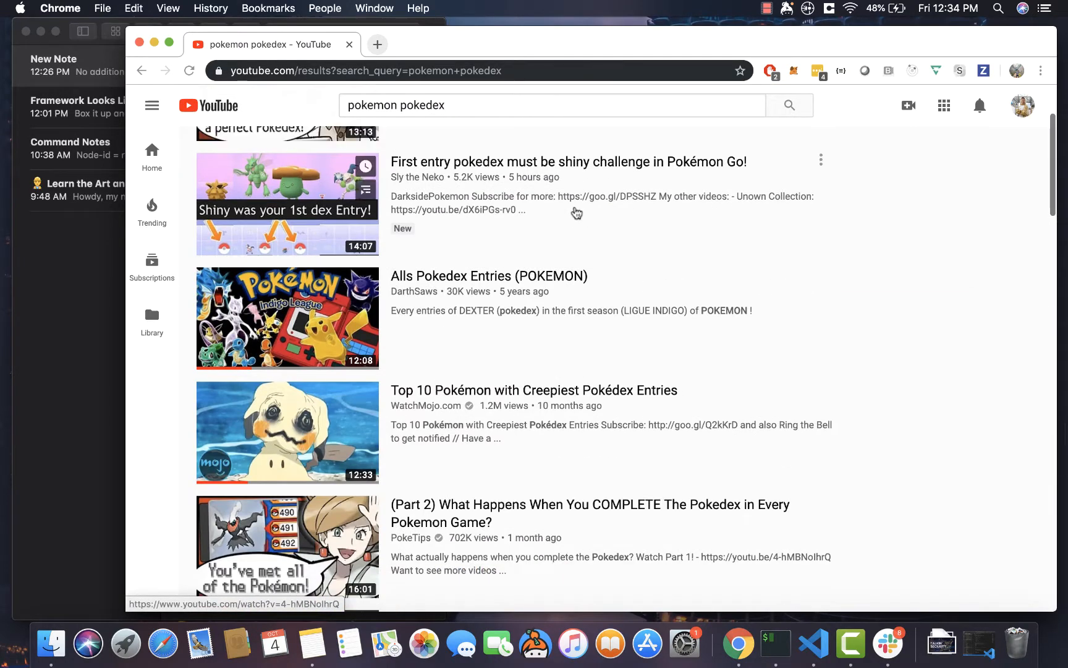
{"action": "scroll", "scroll_direction": "up", "scroll_amount": 3}
{"action": "type", "text": "rattata "}
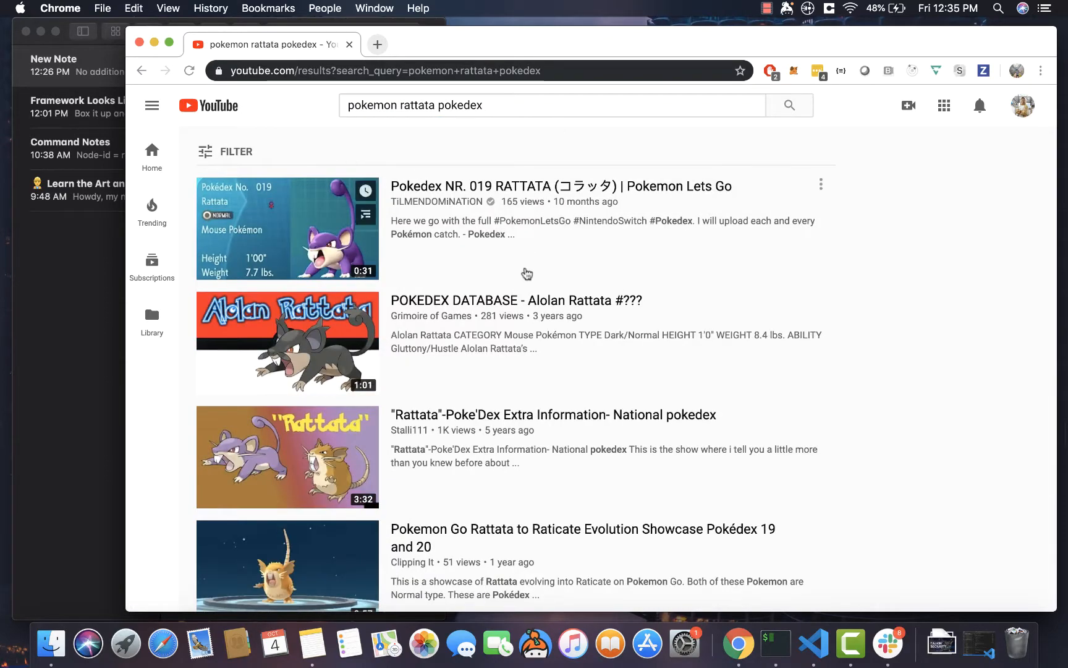
{"action": "left_click", "coordinate": [402, 105]}
{"action": "type", "text": "epis"}
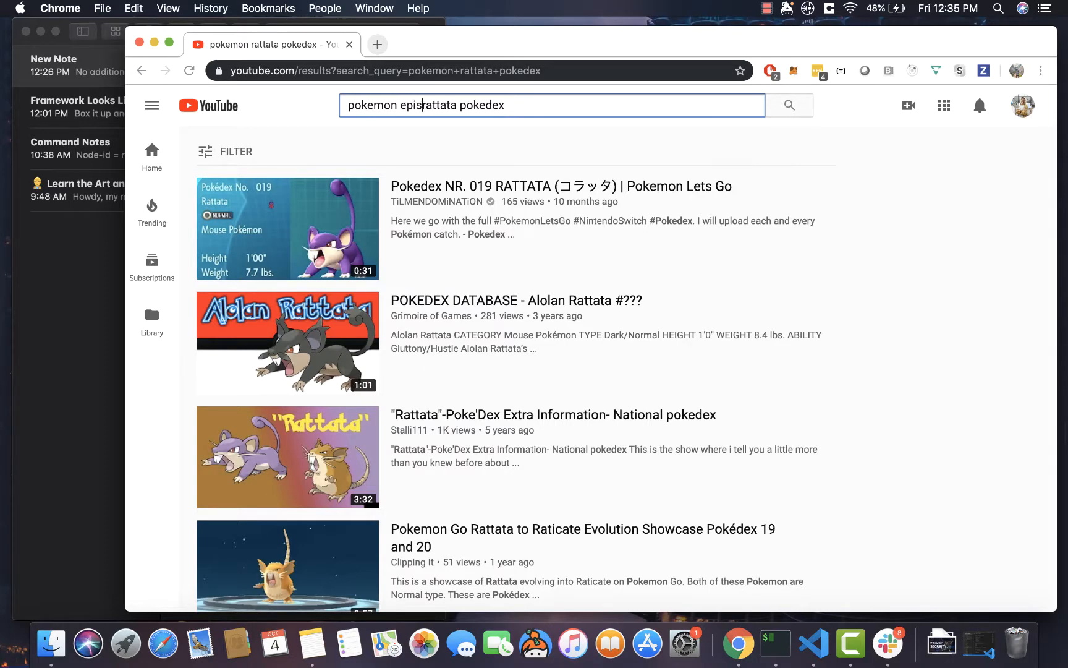
{"action": "key", "text": "Enter"}
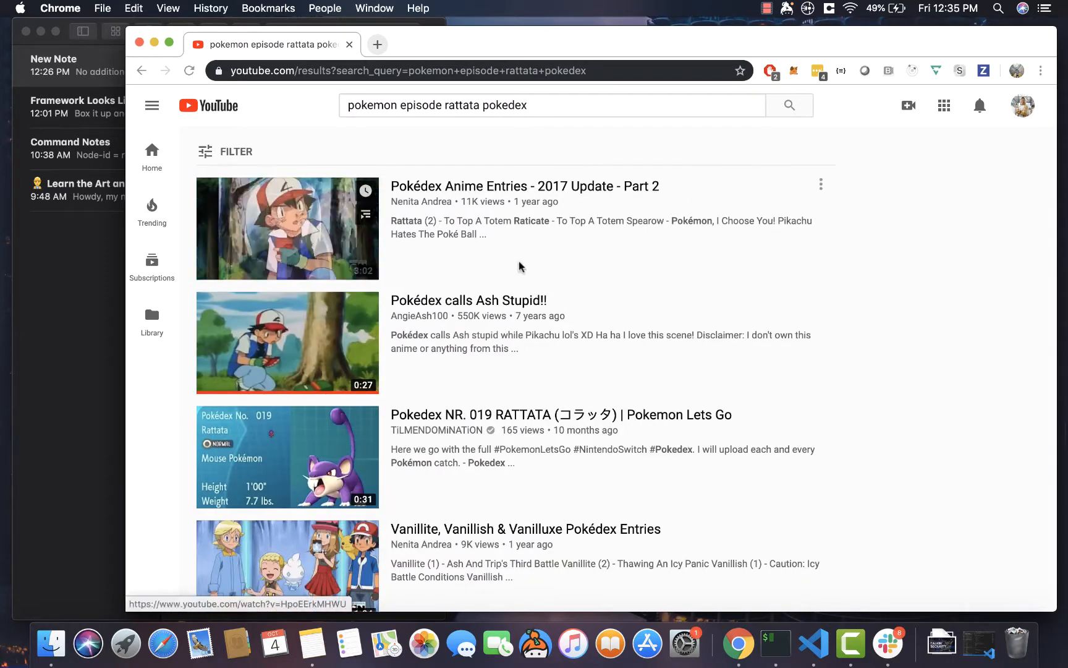
{"action": "left_click", "coordinate": [287, 342]}
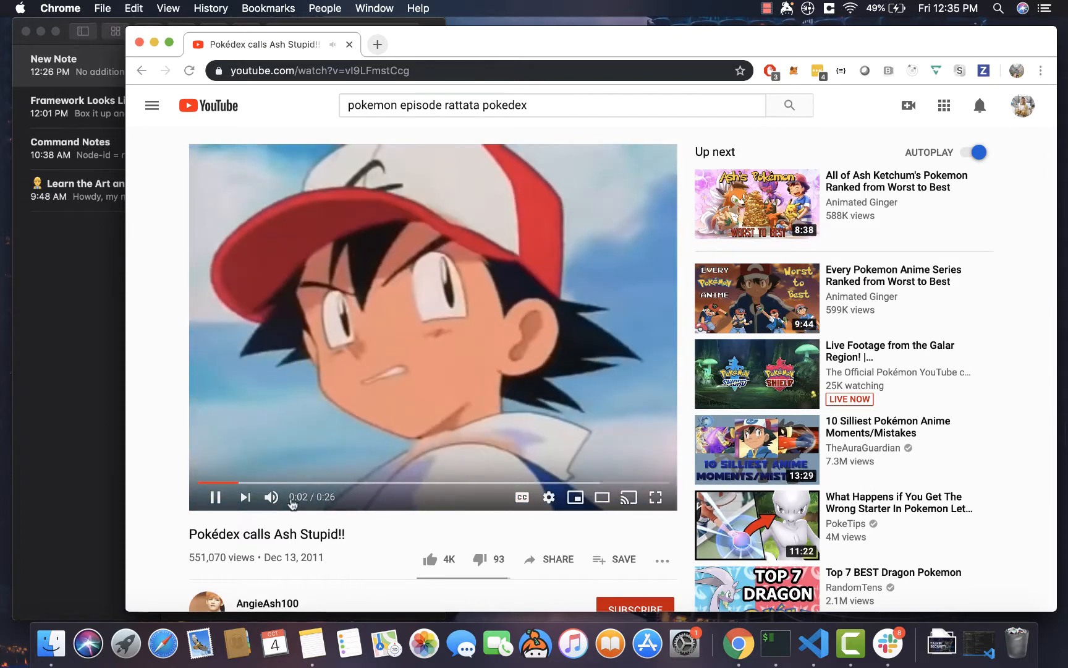
{"action": "mouse_move", "coordinate": [272, 498]}
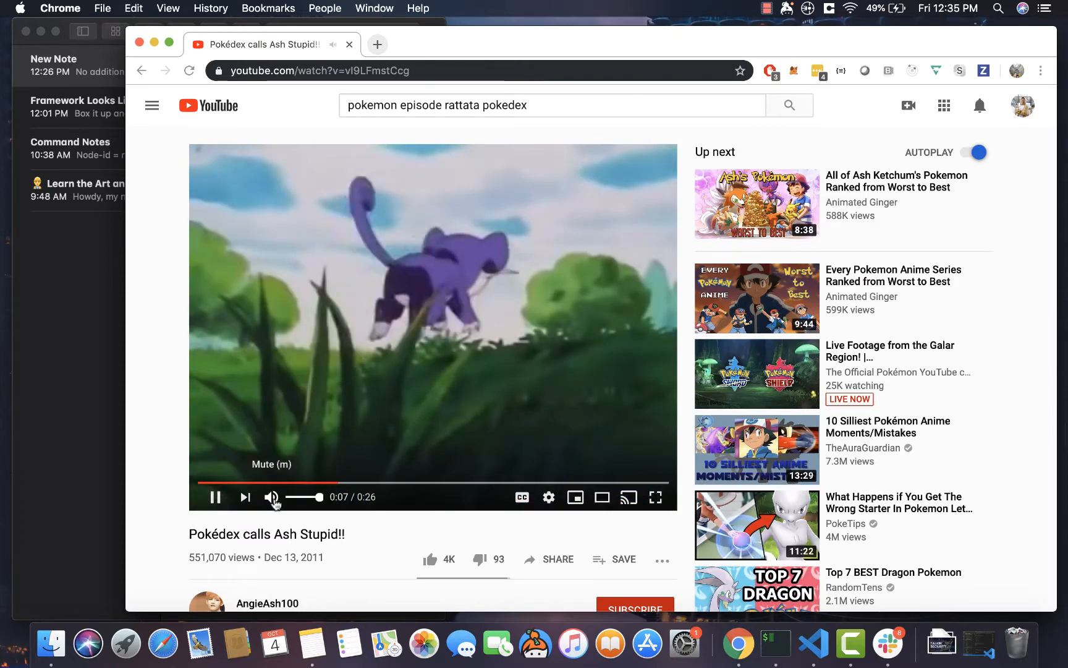
{"action": "mouse_move", "coordinate": [424, 526]}
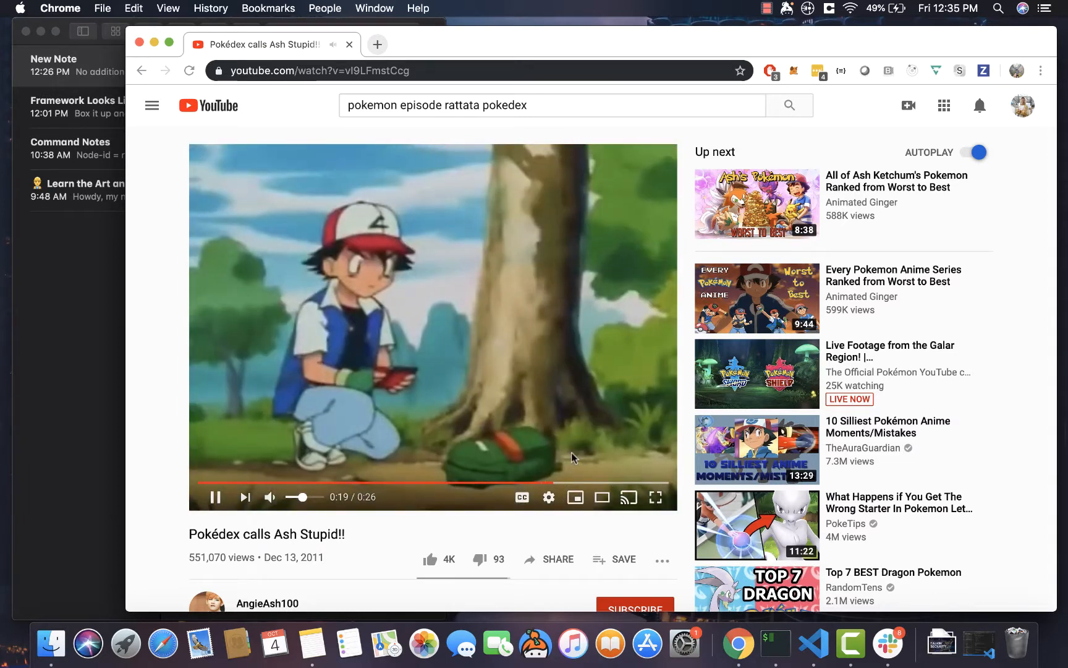
{"action": "mouse_move", "coordinate": [410, 483]}
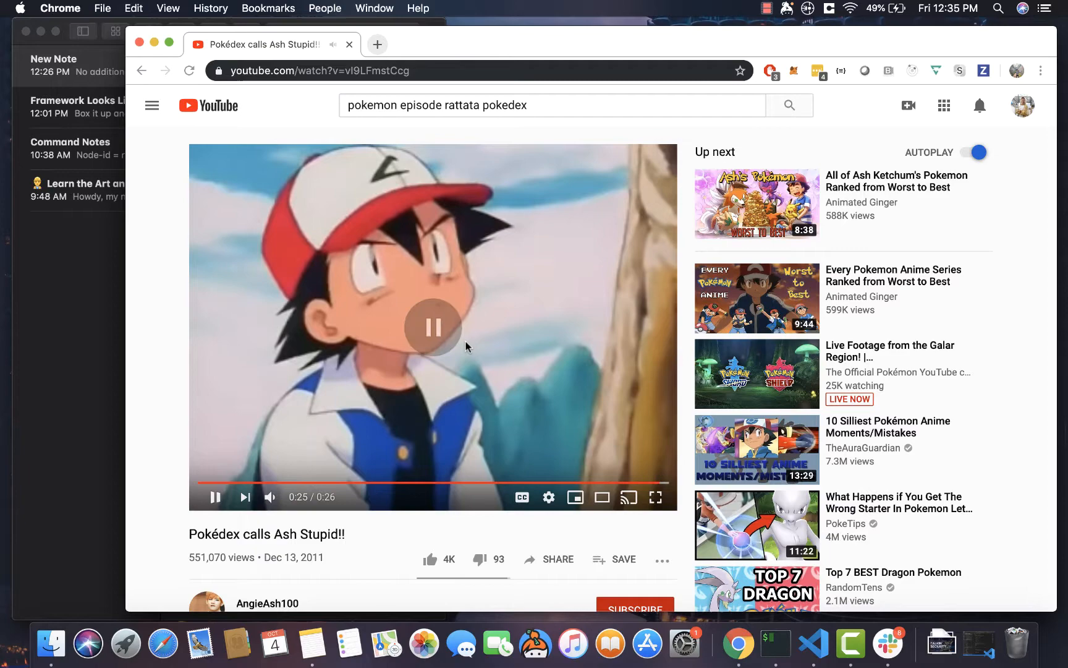
Step: Scroll down the page while the Pokédex clip plays through the Rattata scene
{"action": "scroll", "scroll_direction": "down", "scroll_amount": 3}
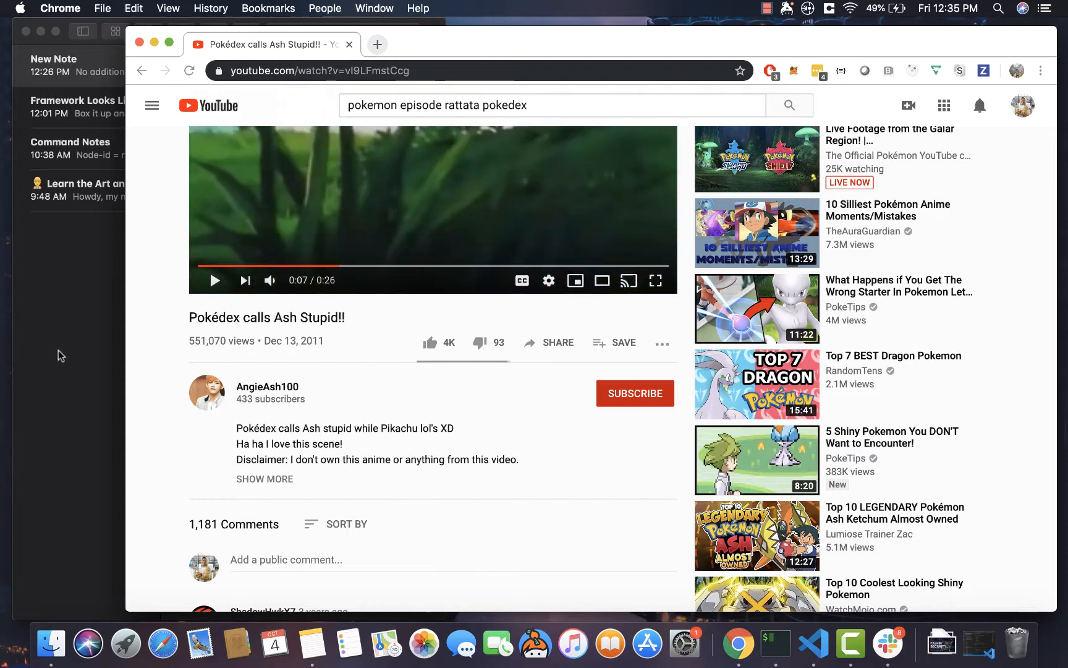
{"action": "mouse_move", "coordinate": [535, 322]}
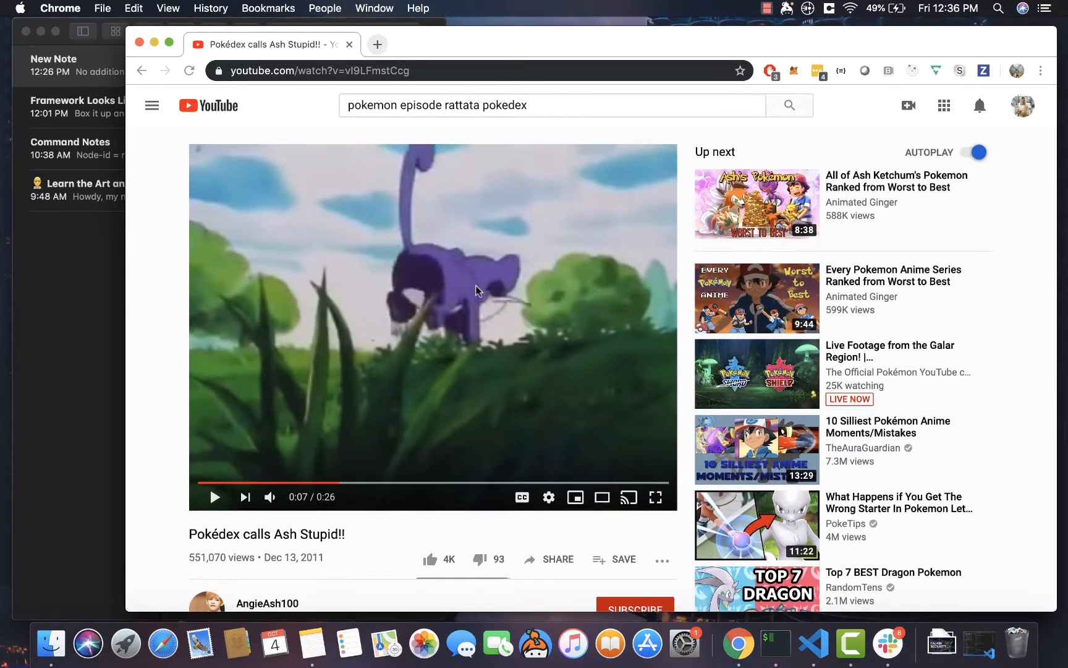
{"action": "mouse_move", "coordinate": [87, 323]}
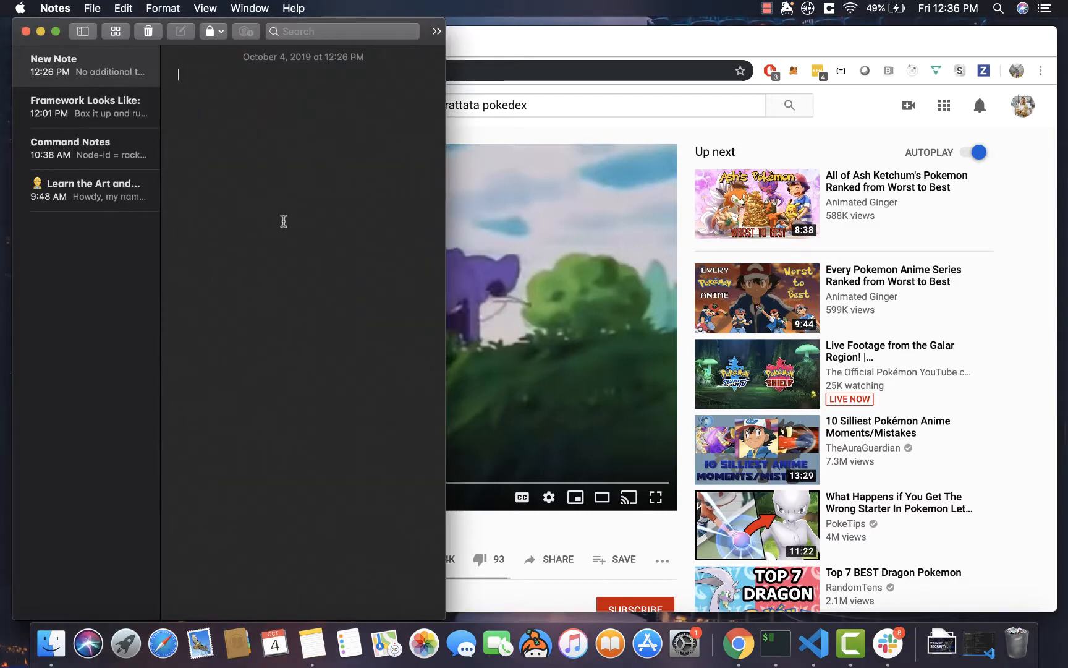
Step: Type a 'Feature' heading above the '- Pokemon/Image Recognition' bullet in the new note
{"action": "type", "text": "-"}
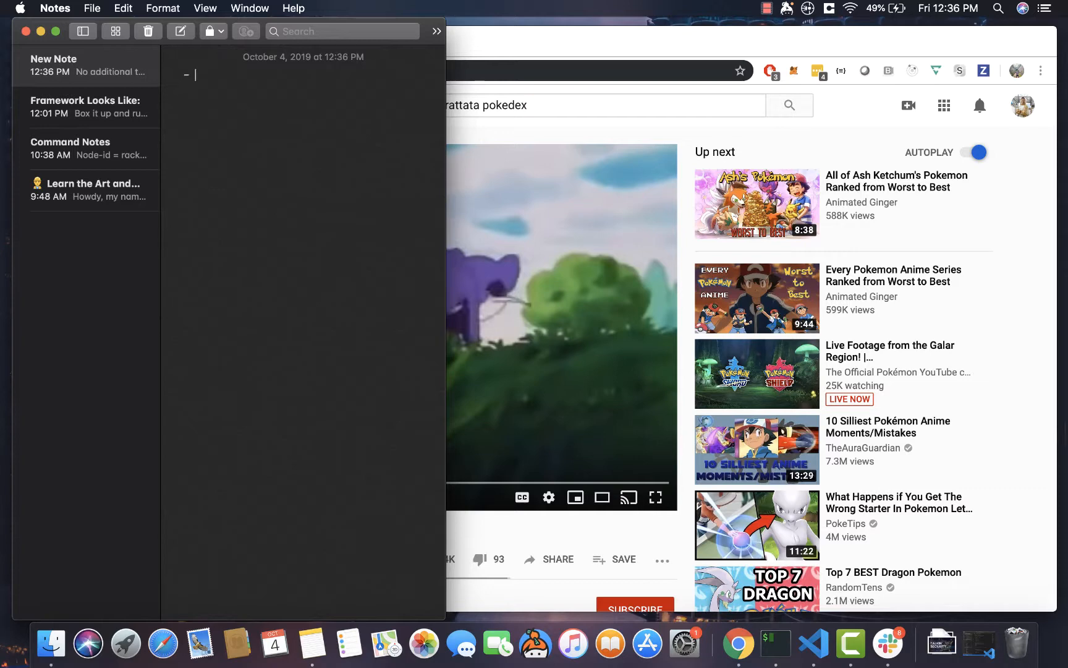
{"action": "type", "text": "Image Reco"}
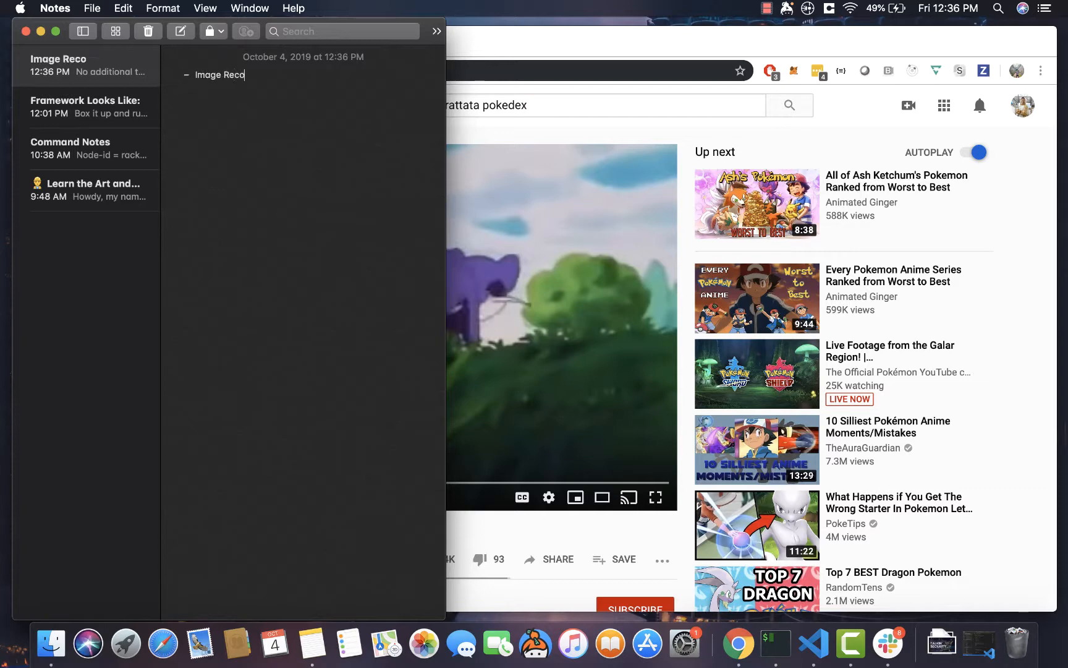
{"action": "type", "text": "gnition"}
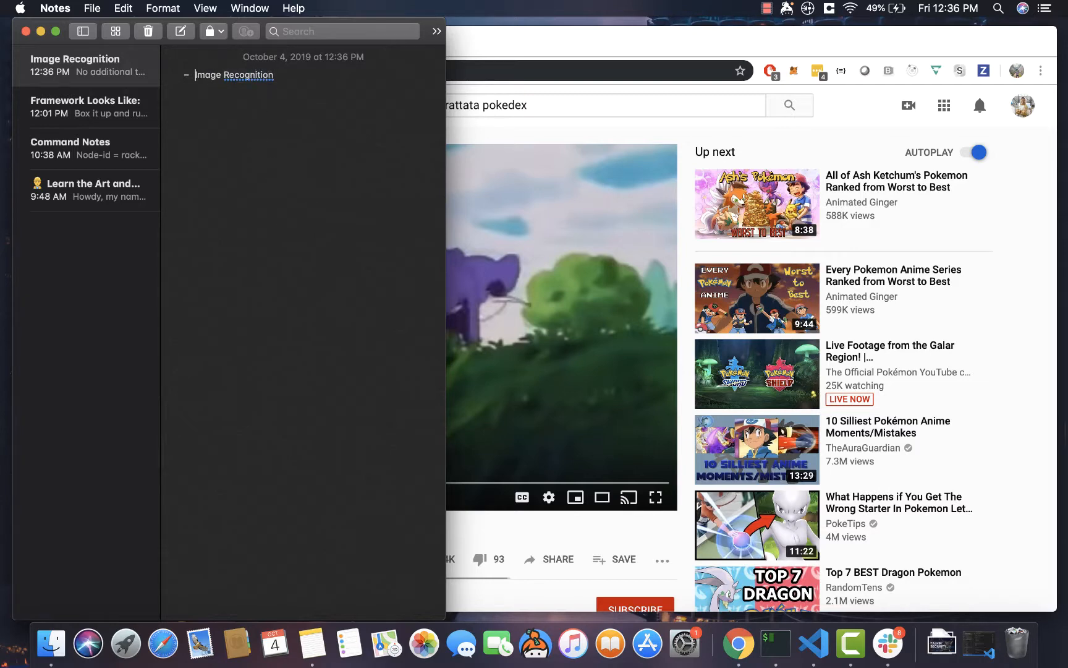
{"action": "type", "text": "Pokemon/"}
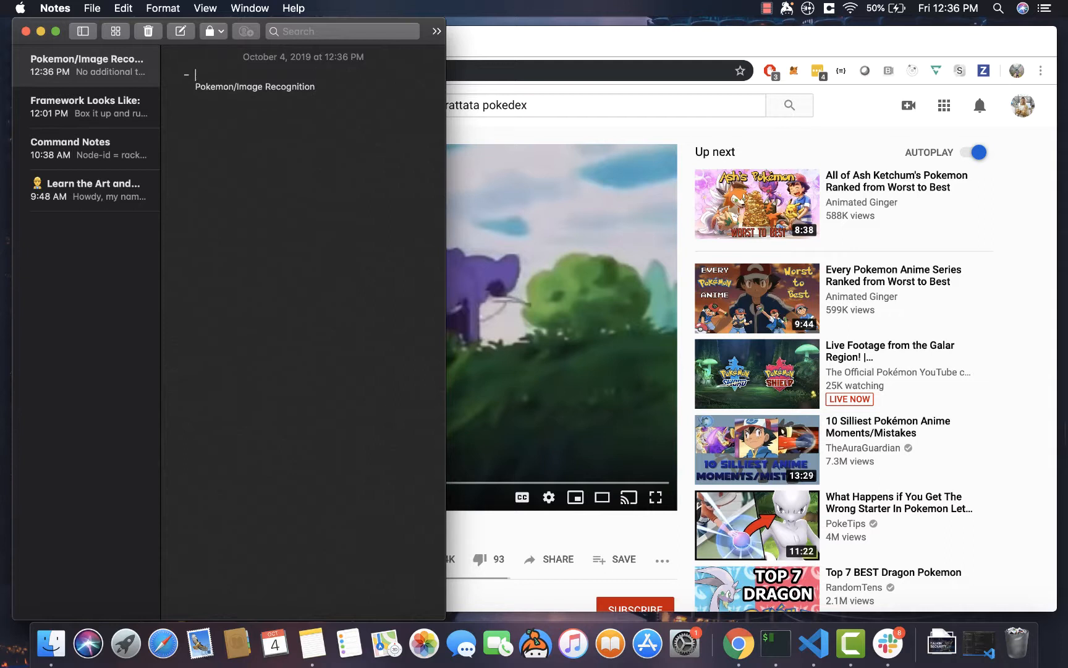
{"action": "type", "text": "F"}
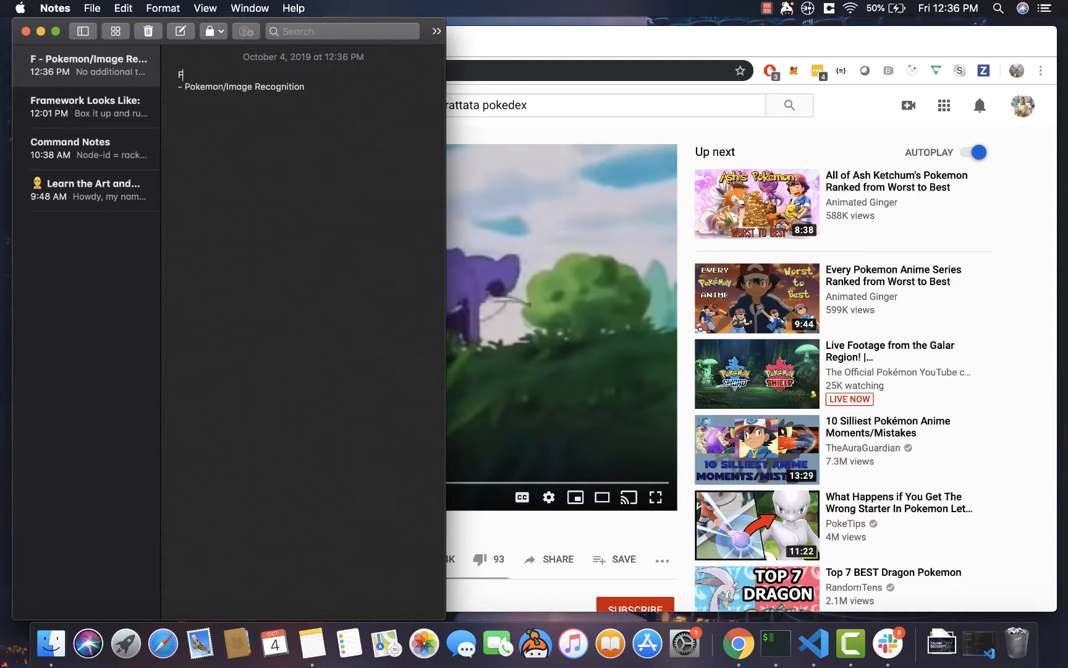
{"action": "type", "text": "eature D"}
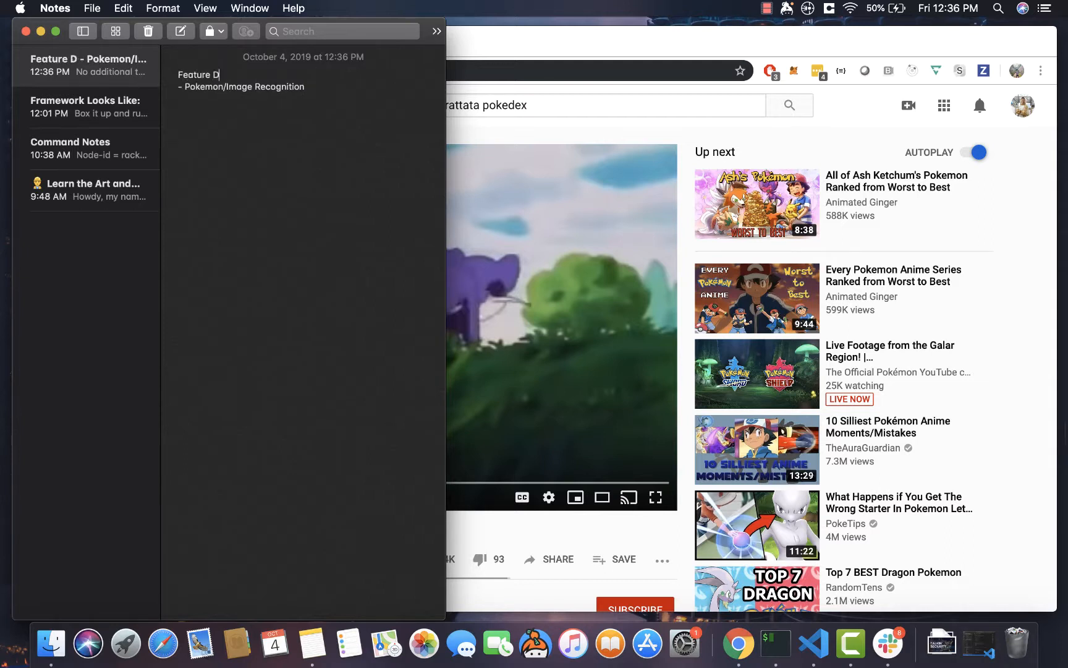
{"action": "key", "text": "Backspace"}
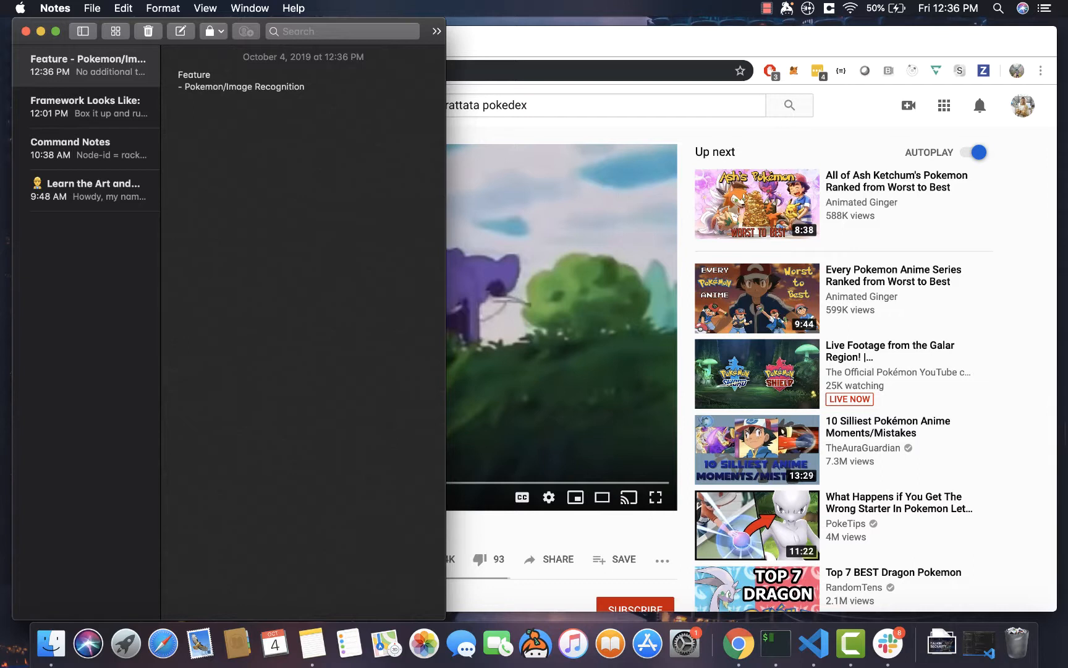
Step: Resume playback of the 'Pokédex calls Ash Stupid!!' clip in Chrome
{"action": "left_click", "coordinate": [212, 74]}
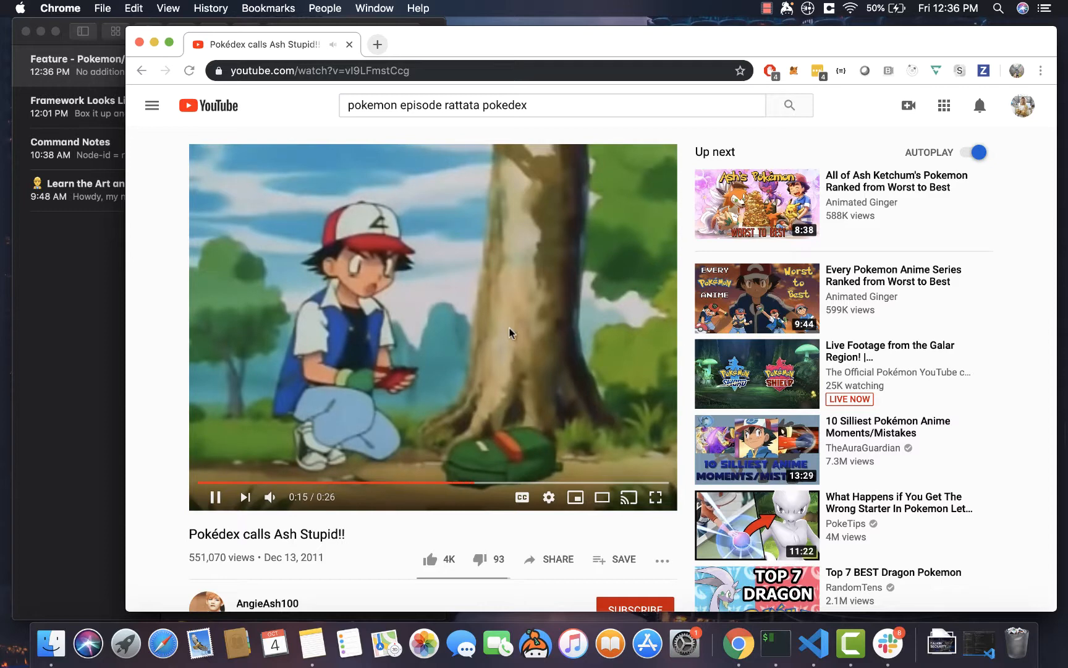
{"action": "mouse_move", "coordinate": [522, 402]}
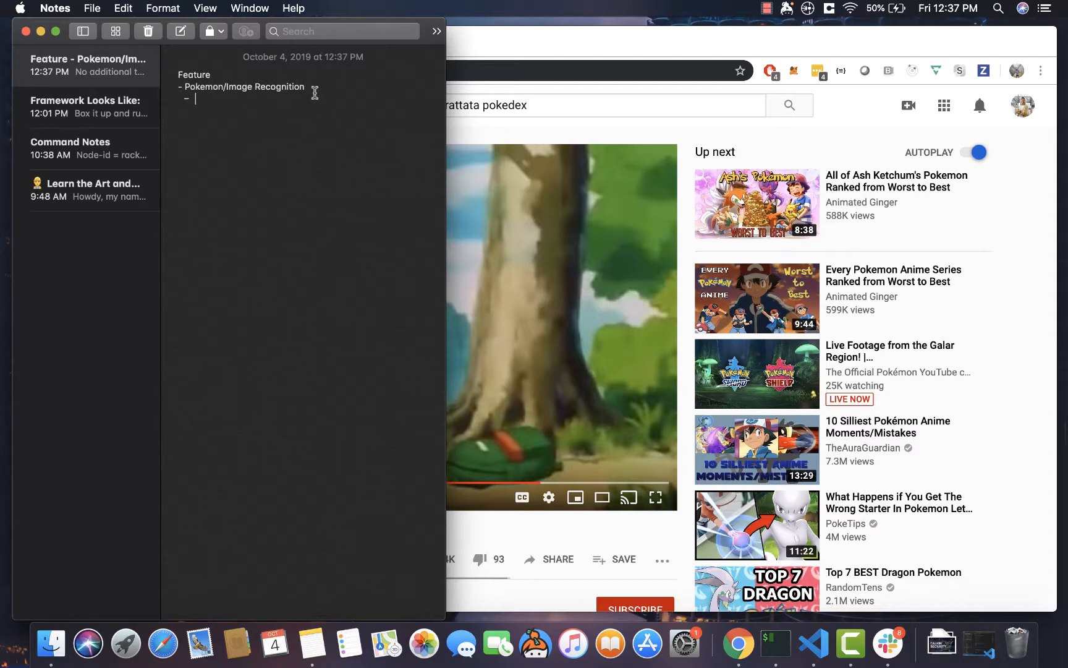
Step: Type the sub-bullet 'Audio Playback of Pokemon Dex entries' in the feature note
{"action": "type", "text": "AudioP"}
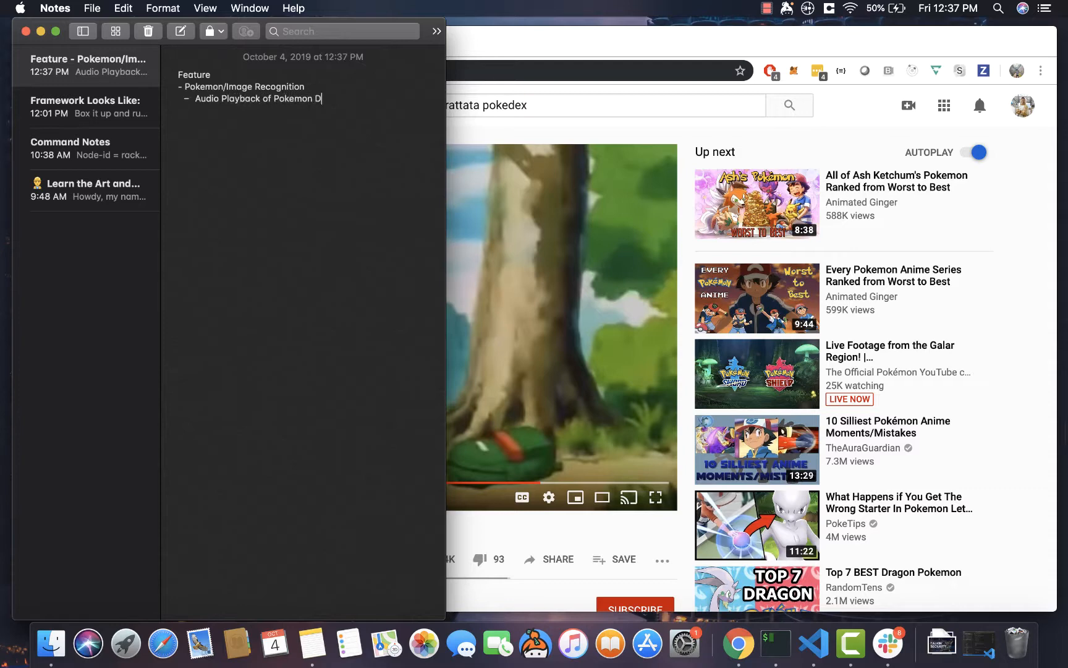
{"action": "type", "text": "Inv"}
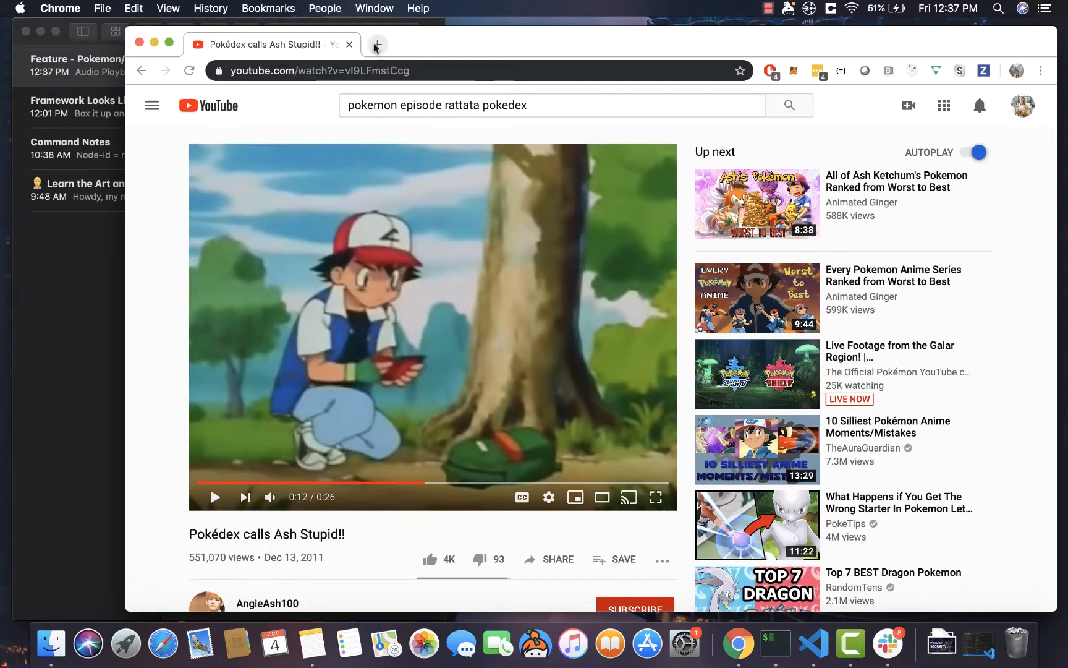
{"action": "mouse_move", "coordinate": [380, 44]}
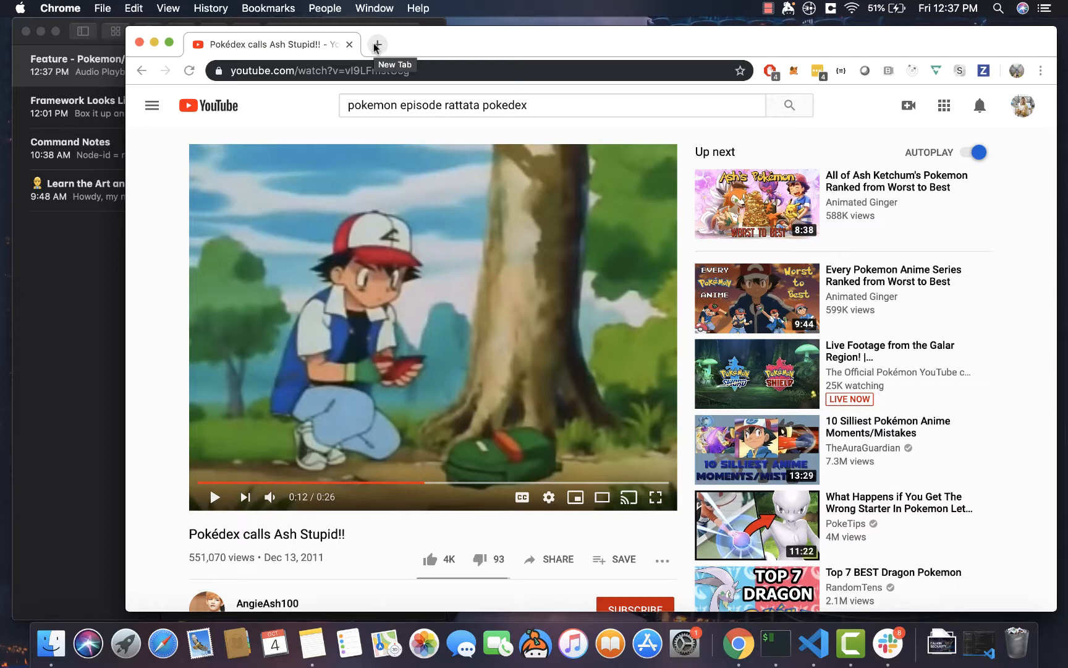
Step: Search Google for 'pokemon pokedex pokemon blue' in a new tab
{"action": "left_click", "coordinate": [377, 44]}
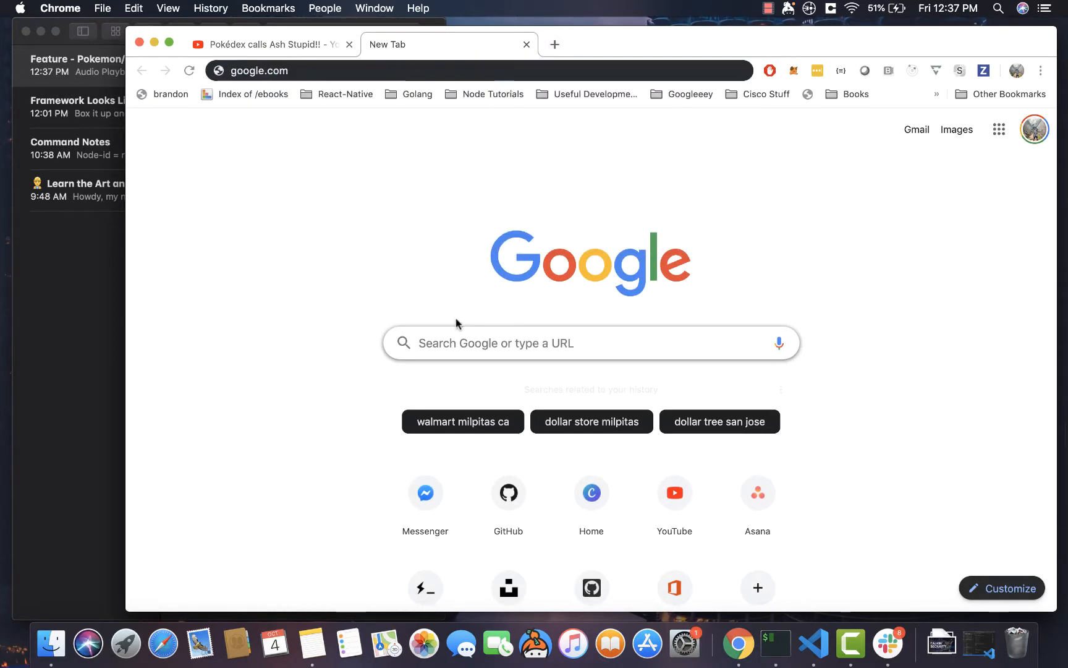
{"action": "type", "text": "pokemon pokedex pokemon blue"}
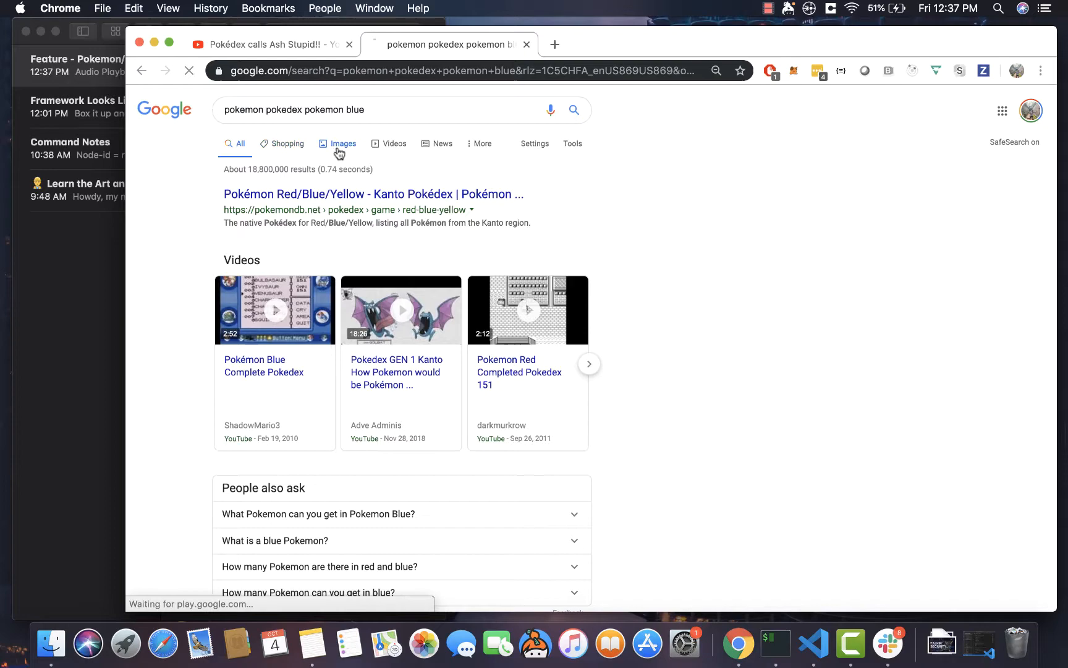
Step: Browse Google Images Pokédex results and preview the Pokémon Blue Squirtle entry
{"action": "left_click", "coordinate": [343, 143]}
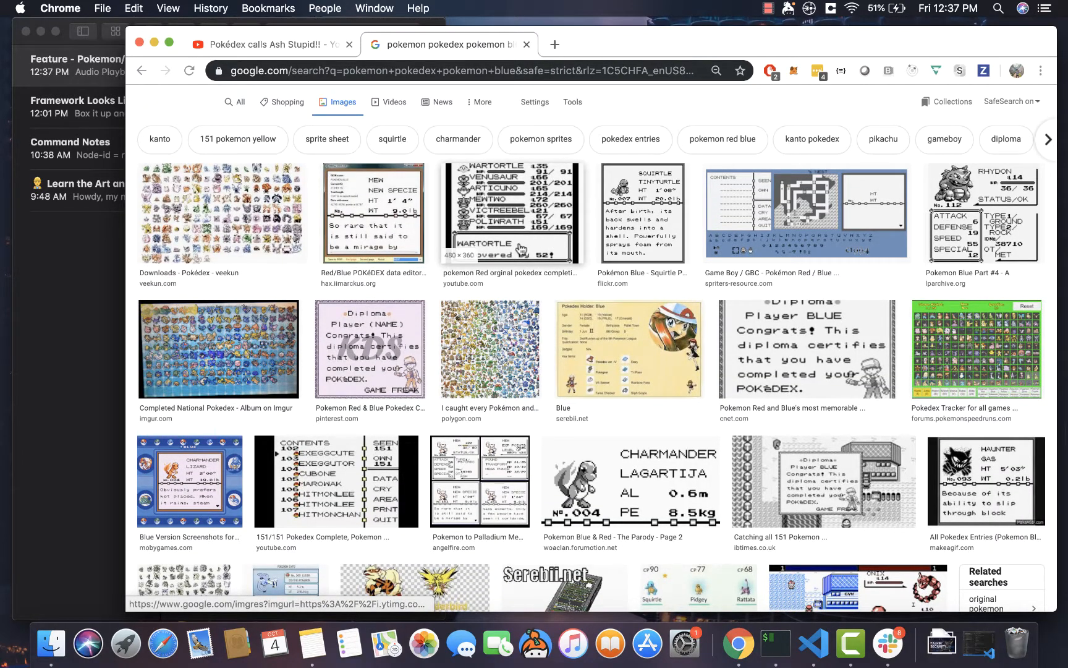
{"action": "left_click", "coordinate": [642, 212]}
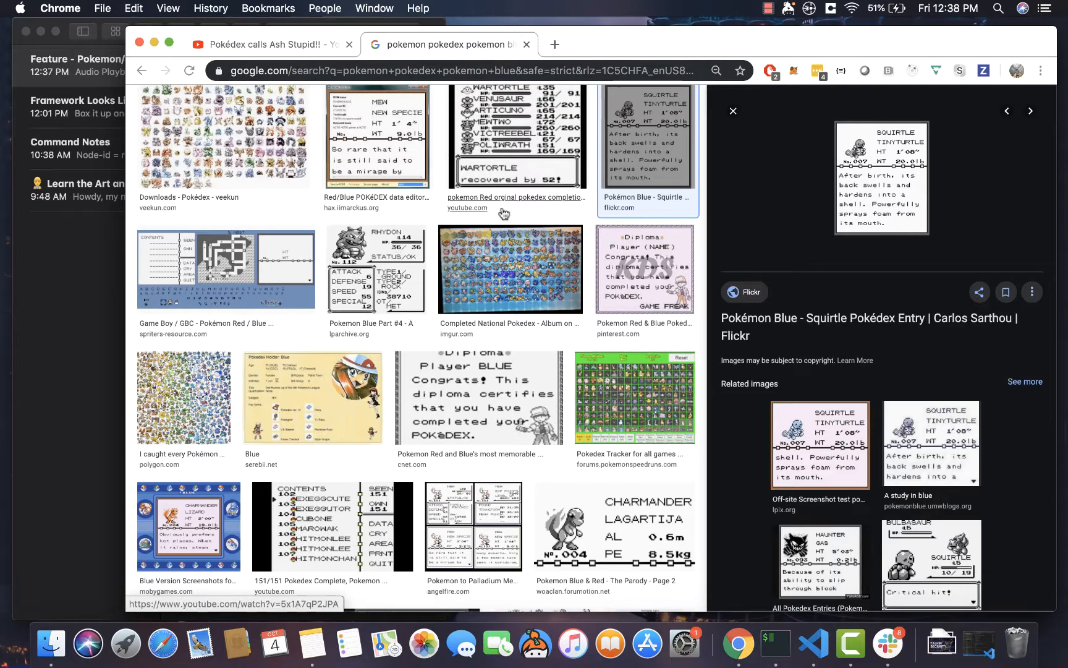
{"action": "scroll", "scroll_direction": "down", "scroll_amount": 3}
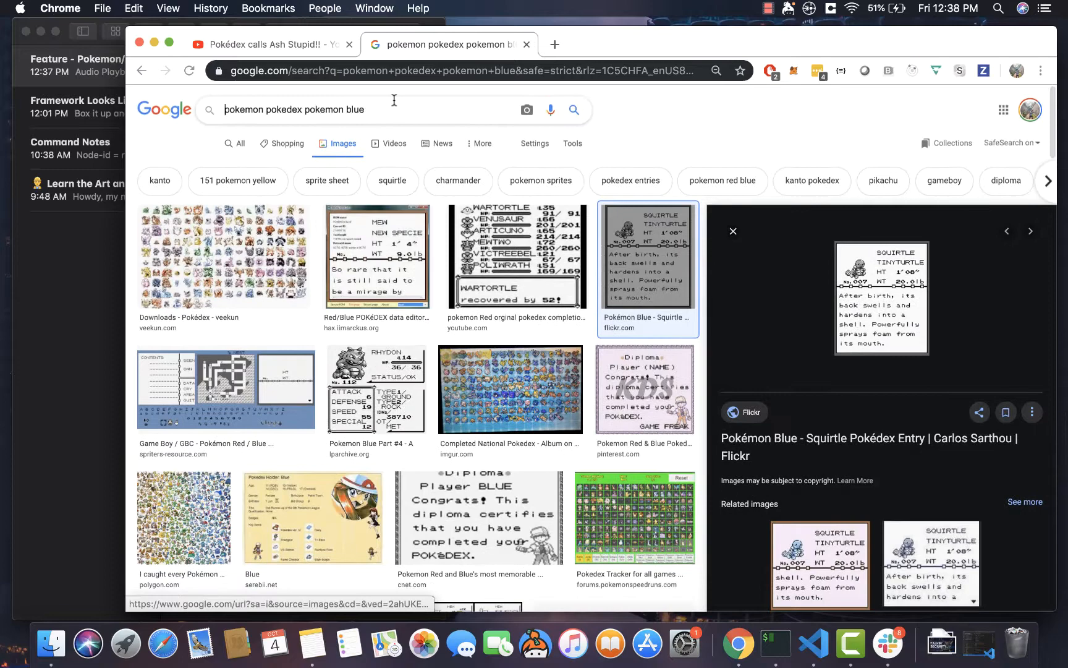
{"action": "type", "text": "squirtle"}
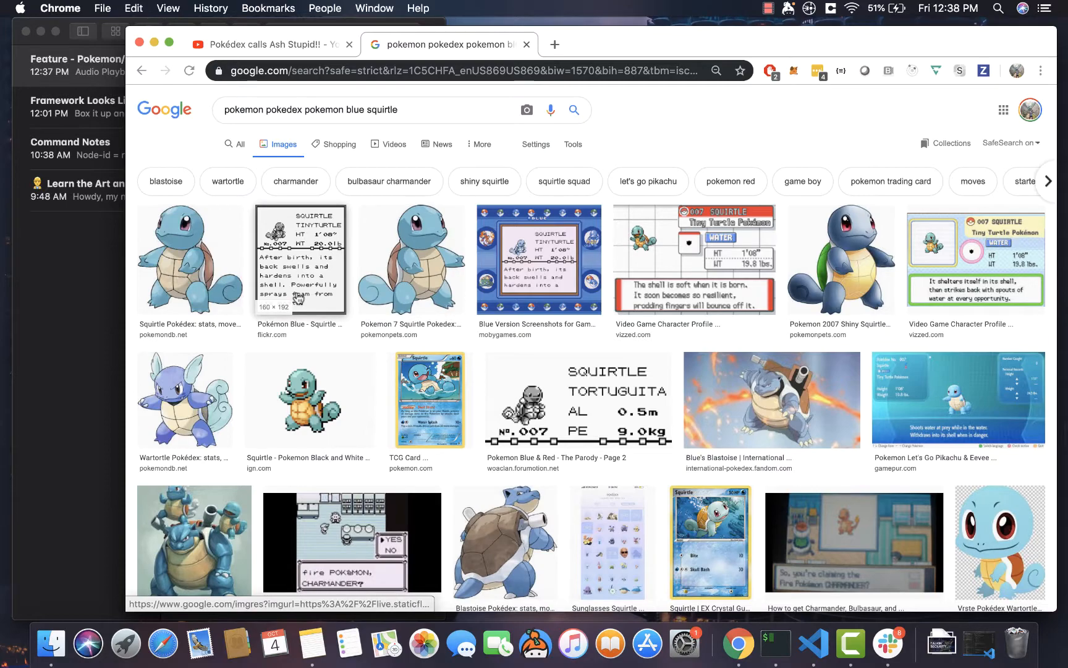
{"action": "double_click", "coordinate": [381, 110]}
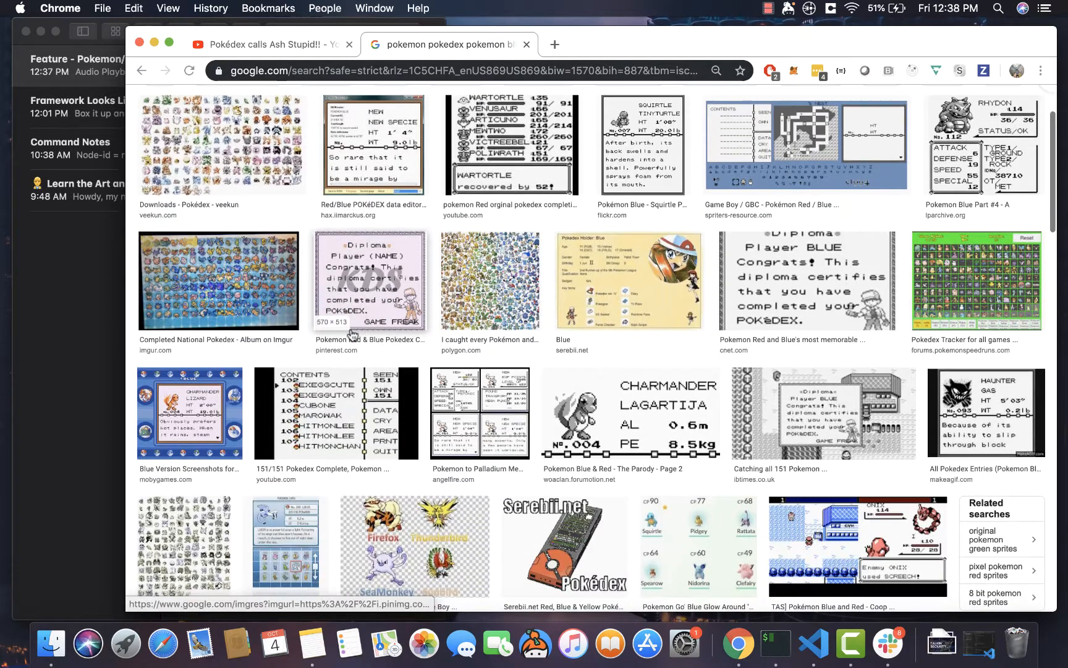
{"action": "scroll", "scroll_direction": "down", "scroll_amount": 3}
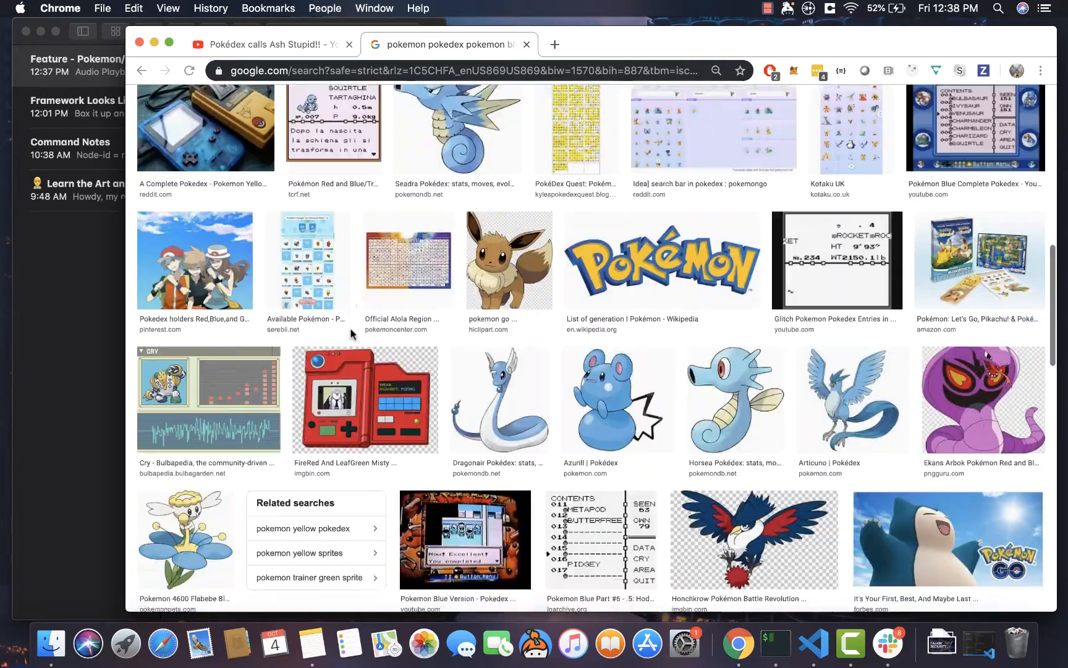
{"action": "left_click", "coordinate": [332, 128]}
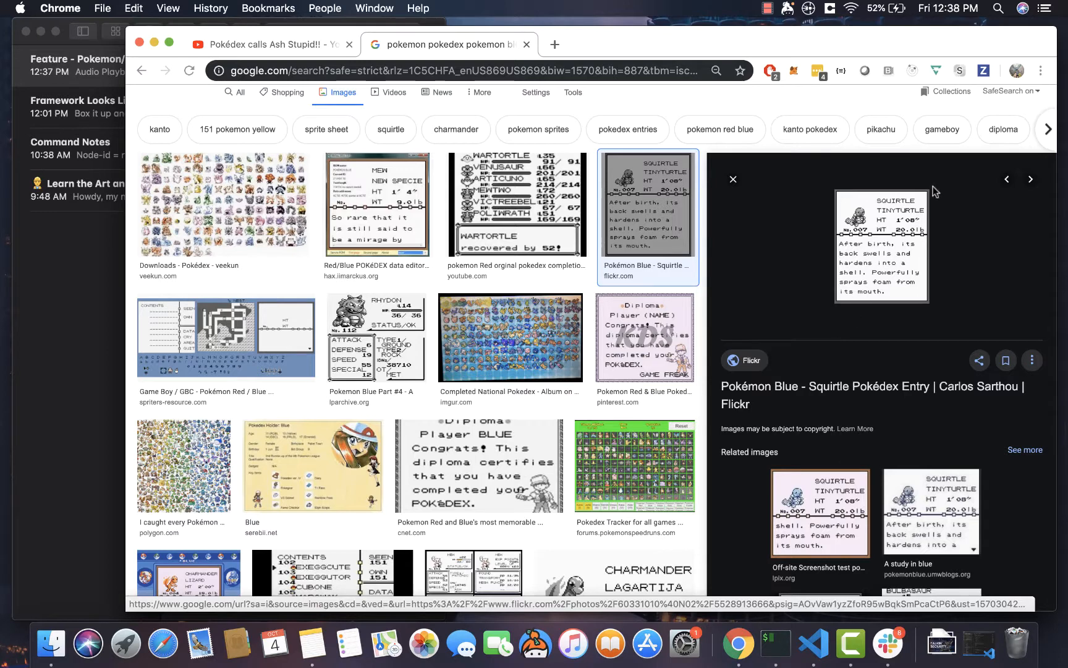
{"action": "mouse_move", "coordinate": [911, 225]}
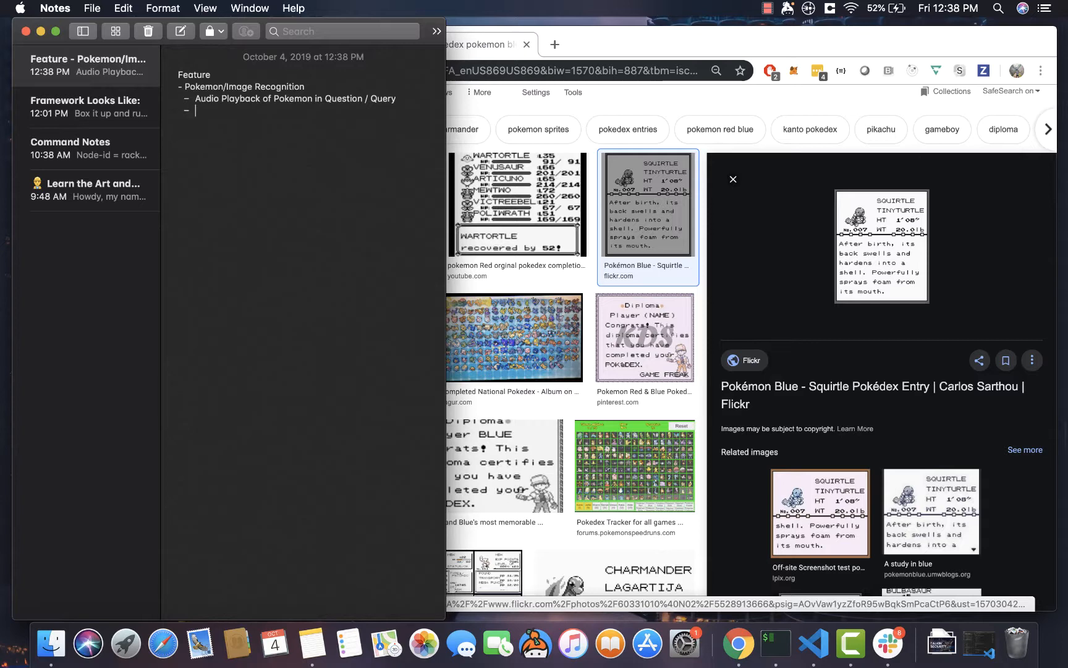
Step: Add a 'Displays Pokemon Information' bullet with Name, Number: No. 007, WT Lbs, HT, Description sub-bullets
{"action": "type", "text": "Displays P"}
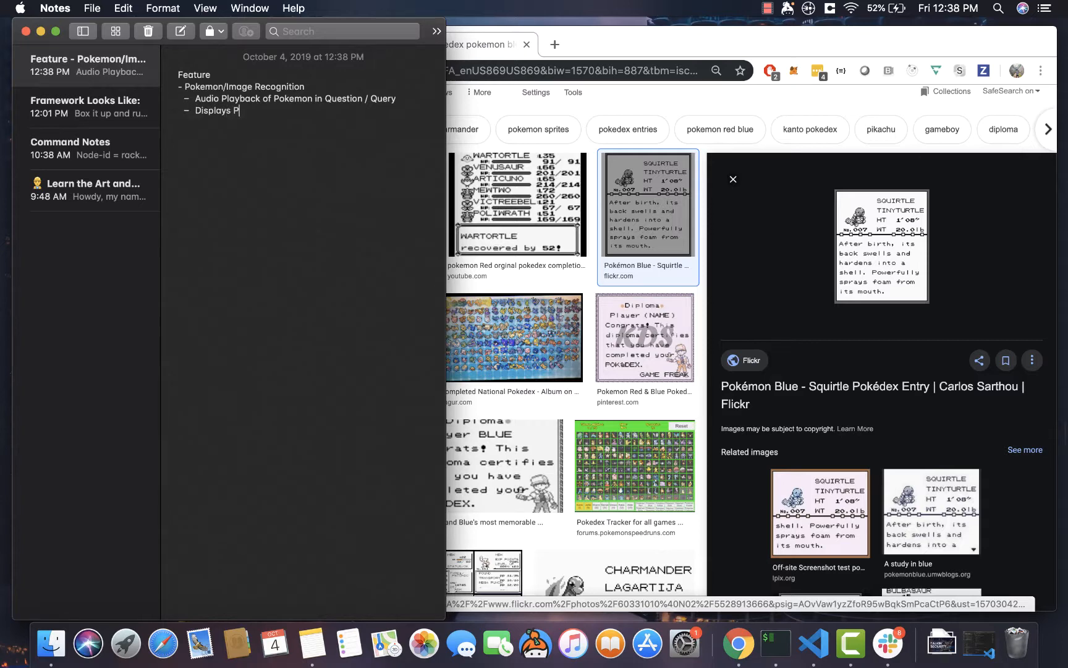
{"action": "type", "text": "okemon Information"}
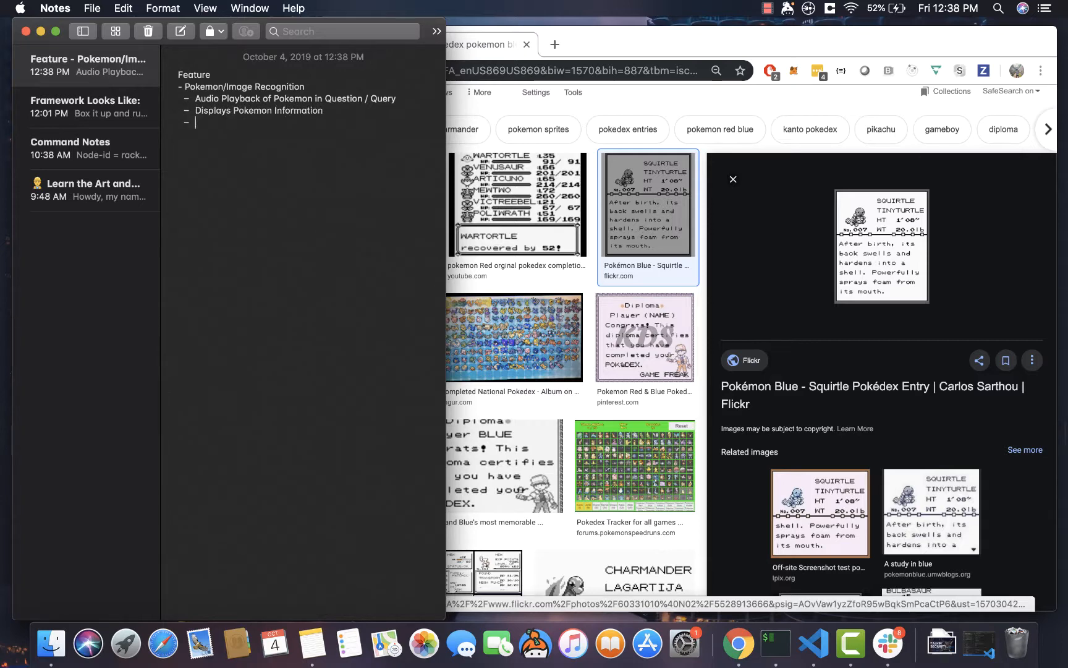
{"action": "type", "text": "T"}
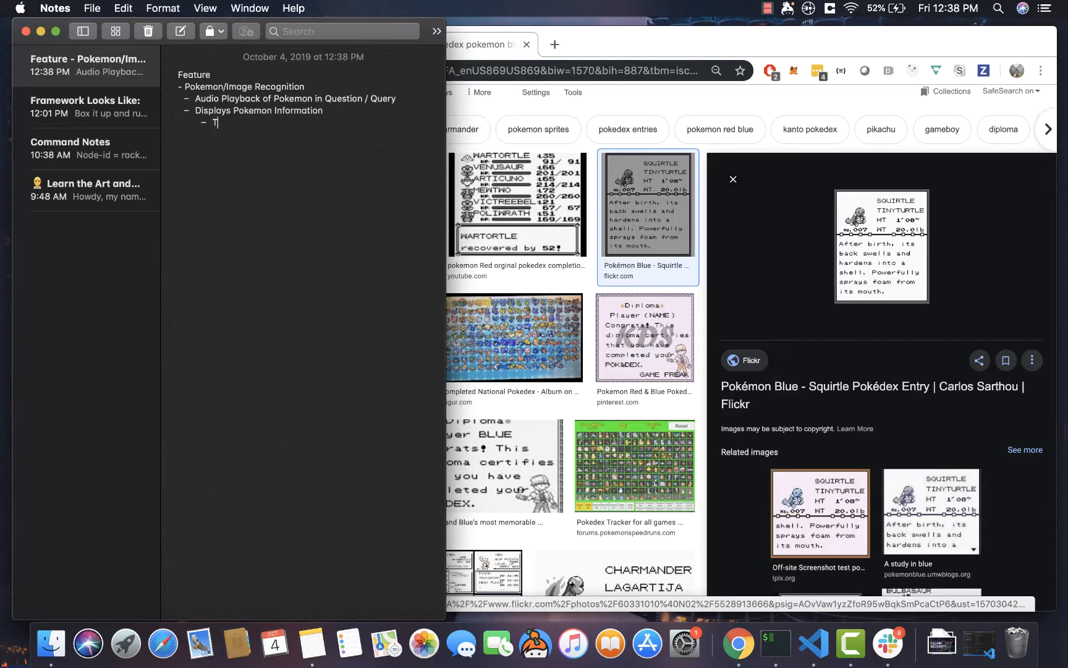
{"action": "type", "text": "Name"}
{"action": "type", "text": "W"}
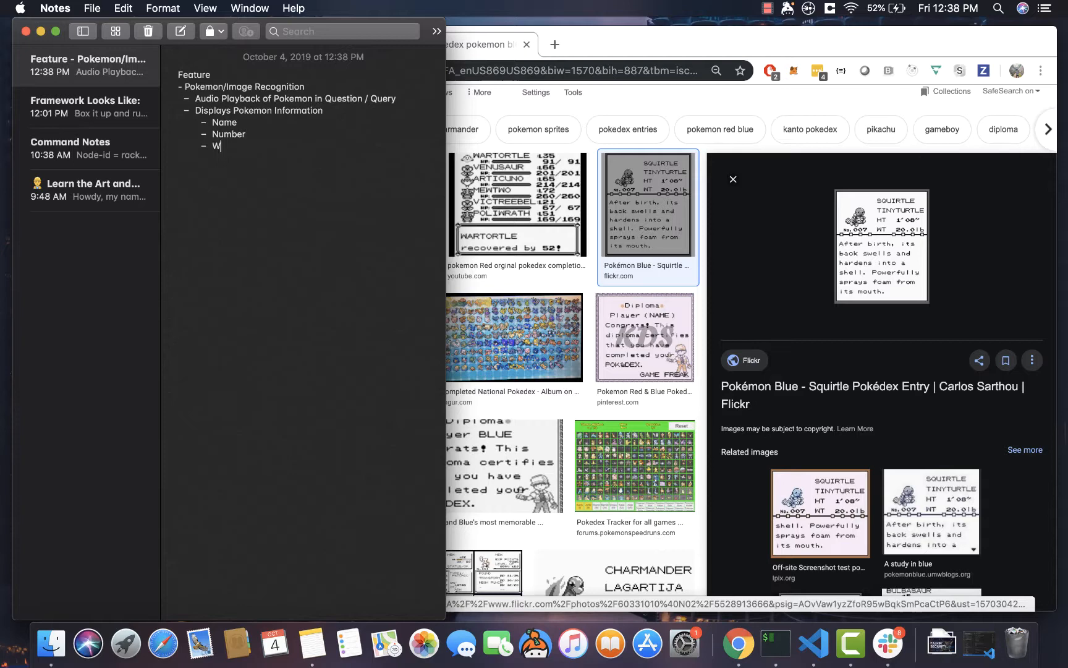
{"action": "type", "text": "T Lbs"}
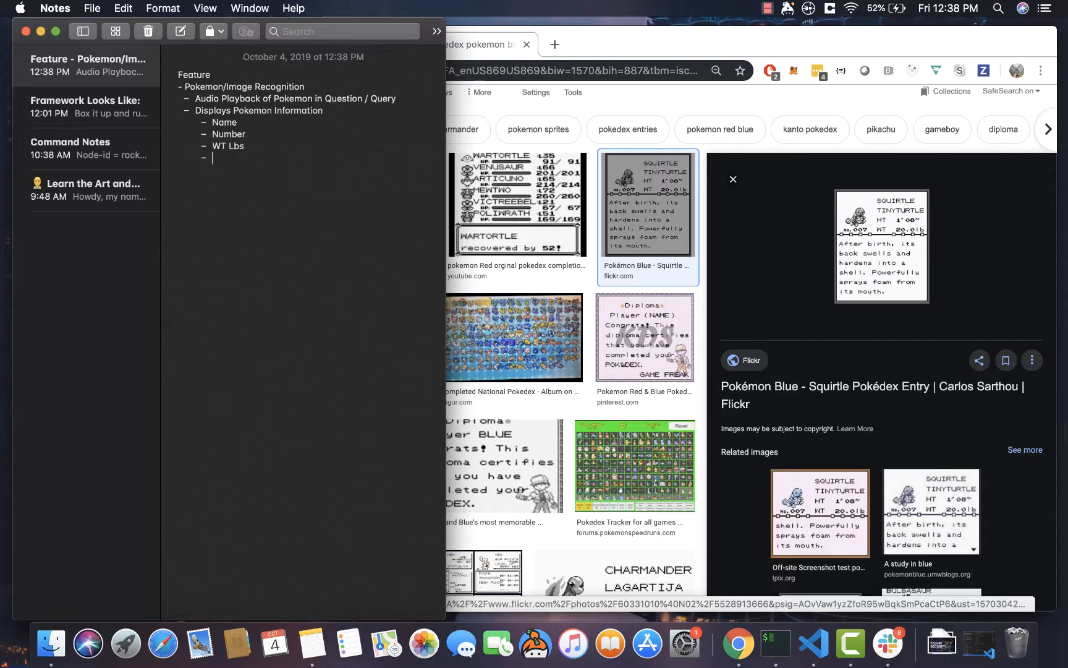
{"action": "type", "text": "Ht"}
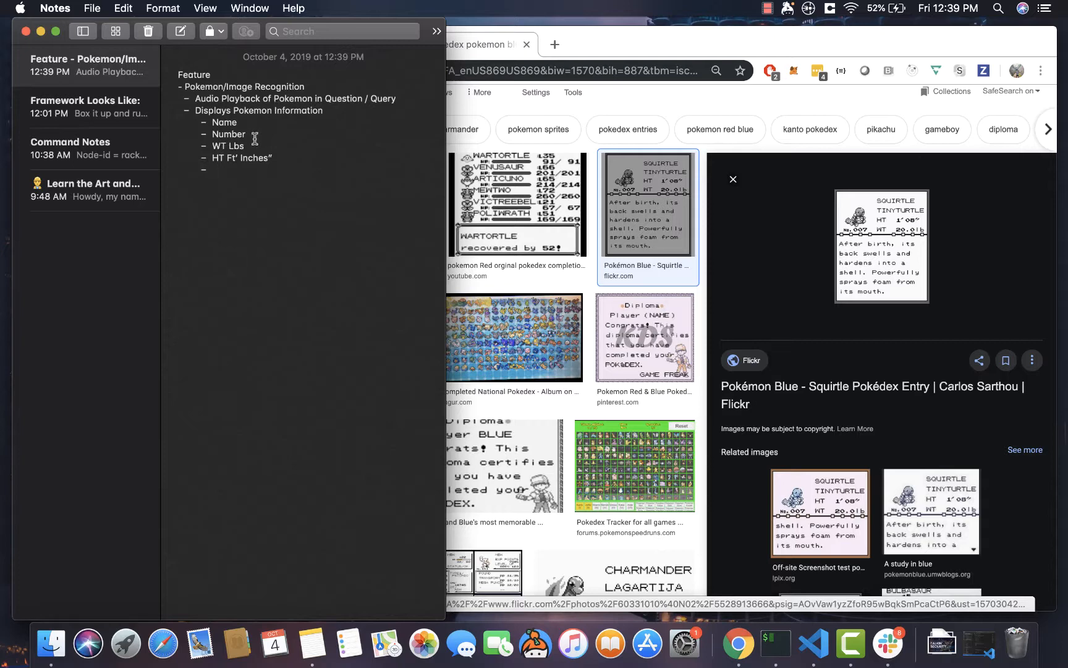
{"action": "type", "text": ": No"}
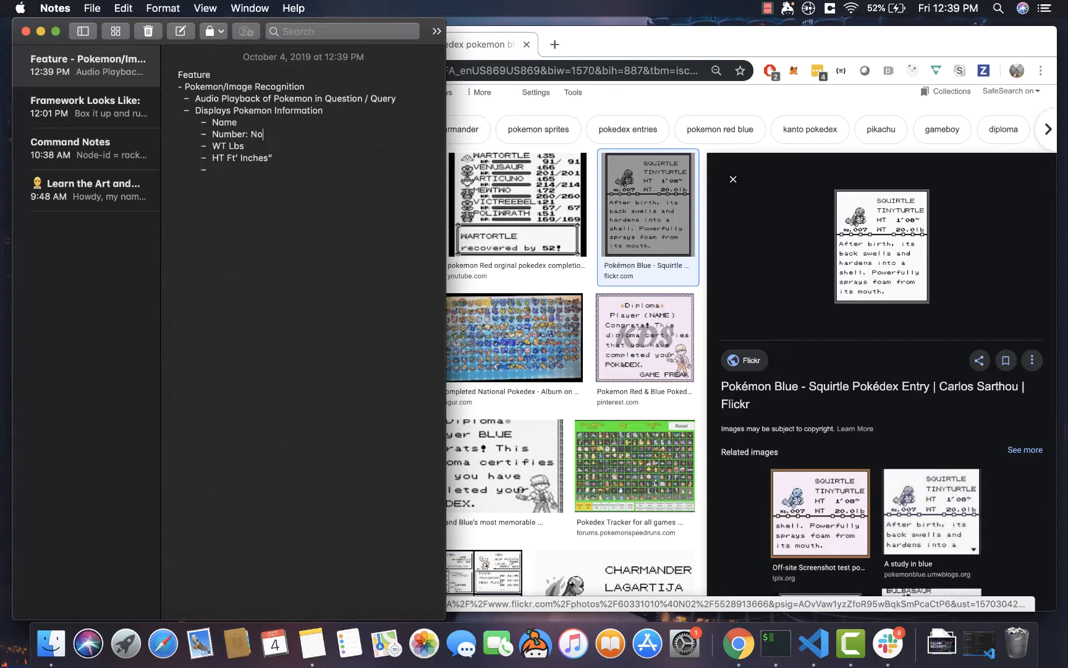
{"action": "type", "text": ". 0007"}
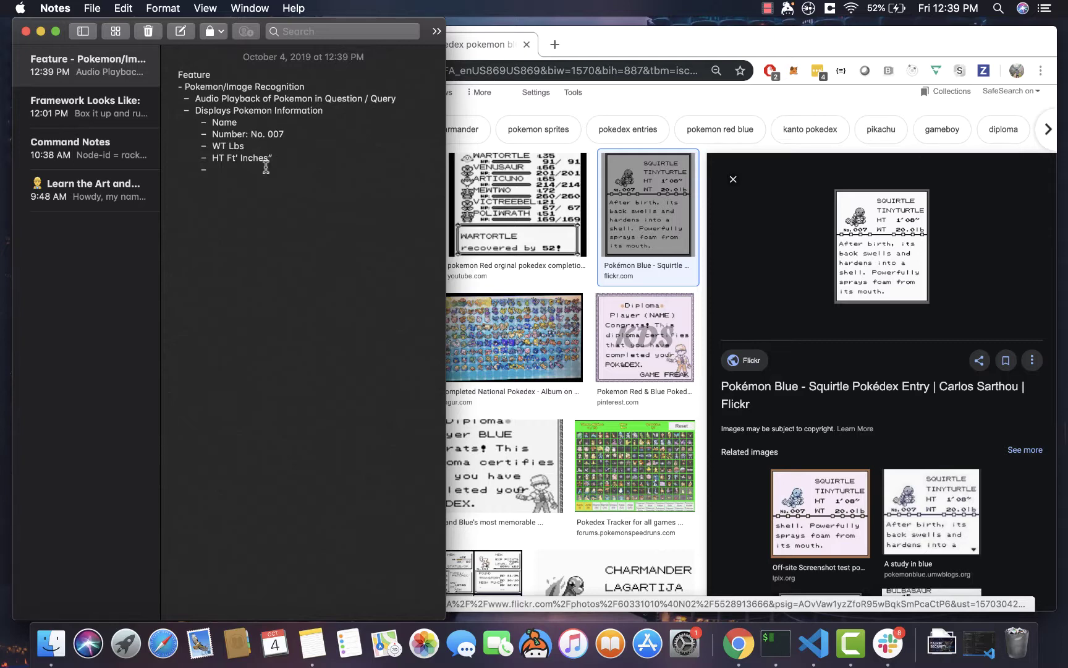
{"action": "type", "text": "Descript"}
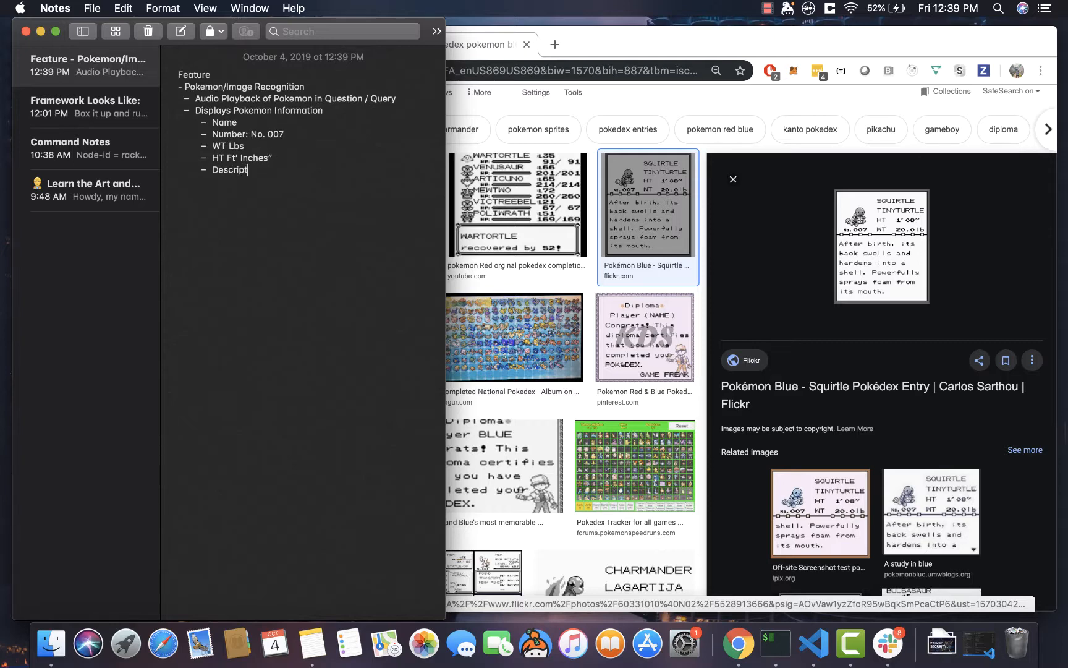
{"action": "type", "text": "ion:"}
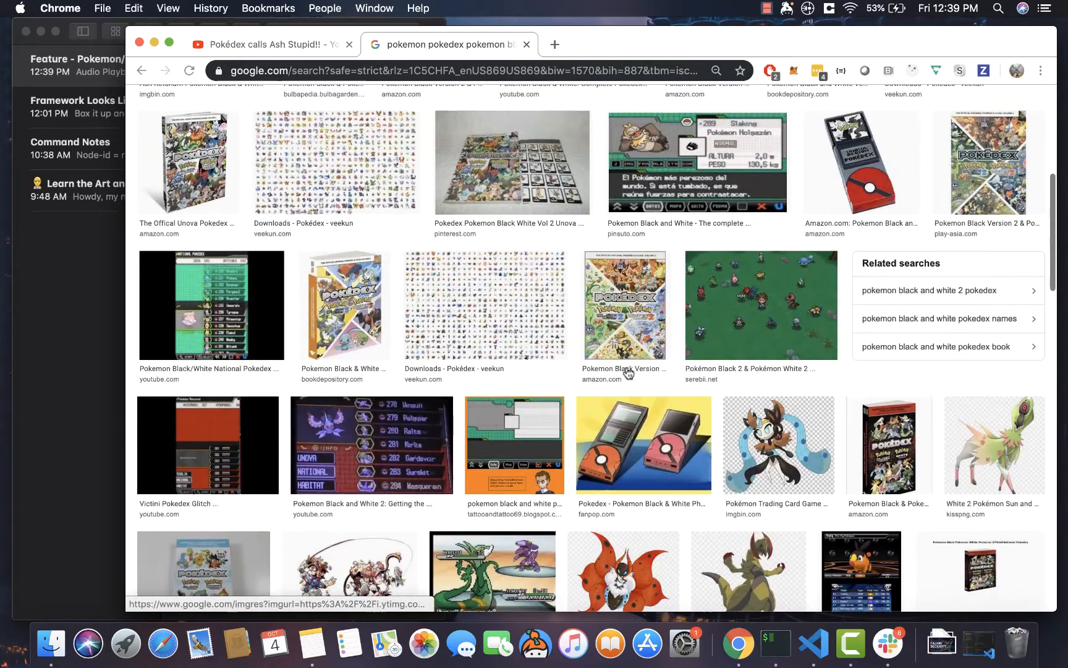
{"action": "mouse_move", "coordinate": [691, 168]}
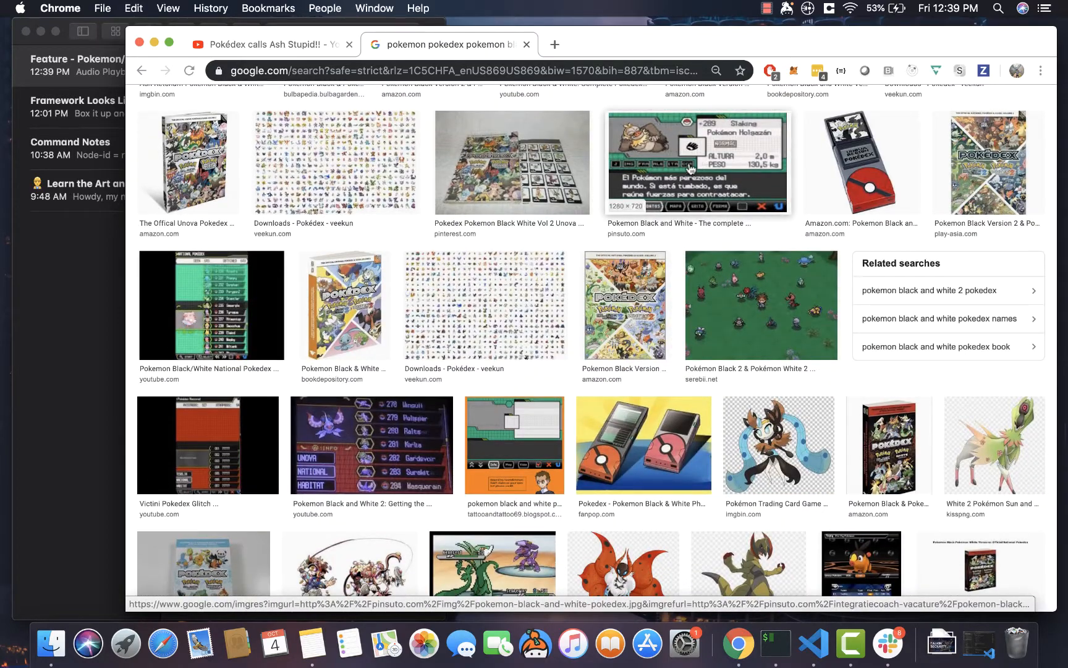
Step: View the Pokémon Black Slaking screenshot and refine the query to 'pokemon pokedex entry pokemon x'
{"action": "left_click", "coordinate": [697, 162]}
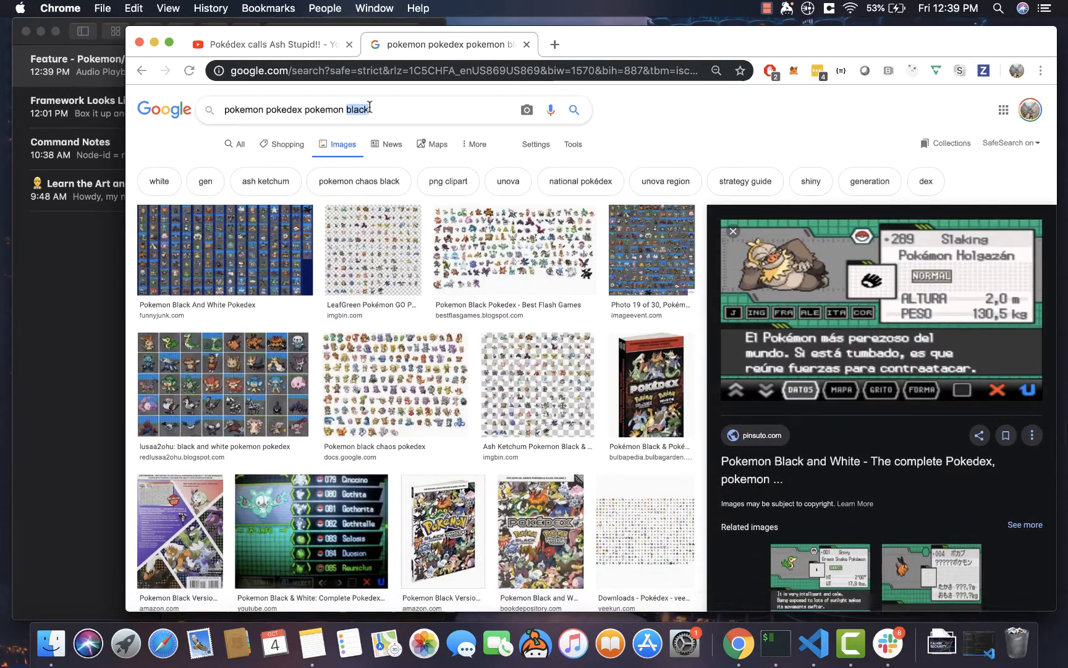
{"action": "type", "text": "new game"}
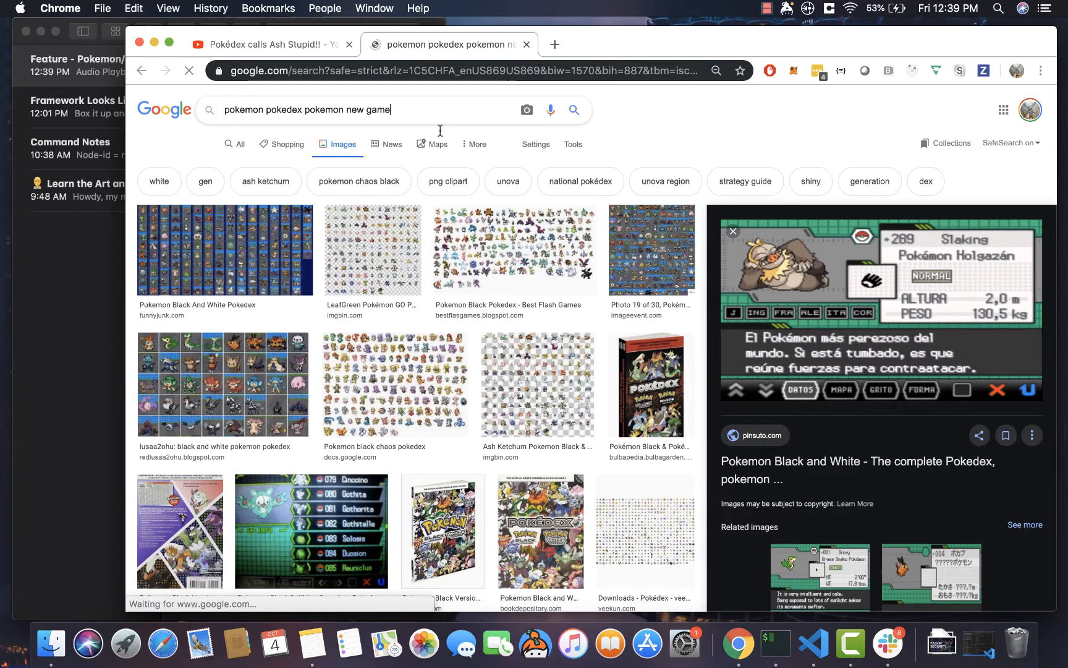
{"action": "scroll", "scroll_direction": "down", "scroll_amount": 3}
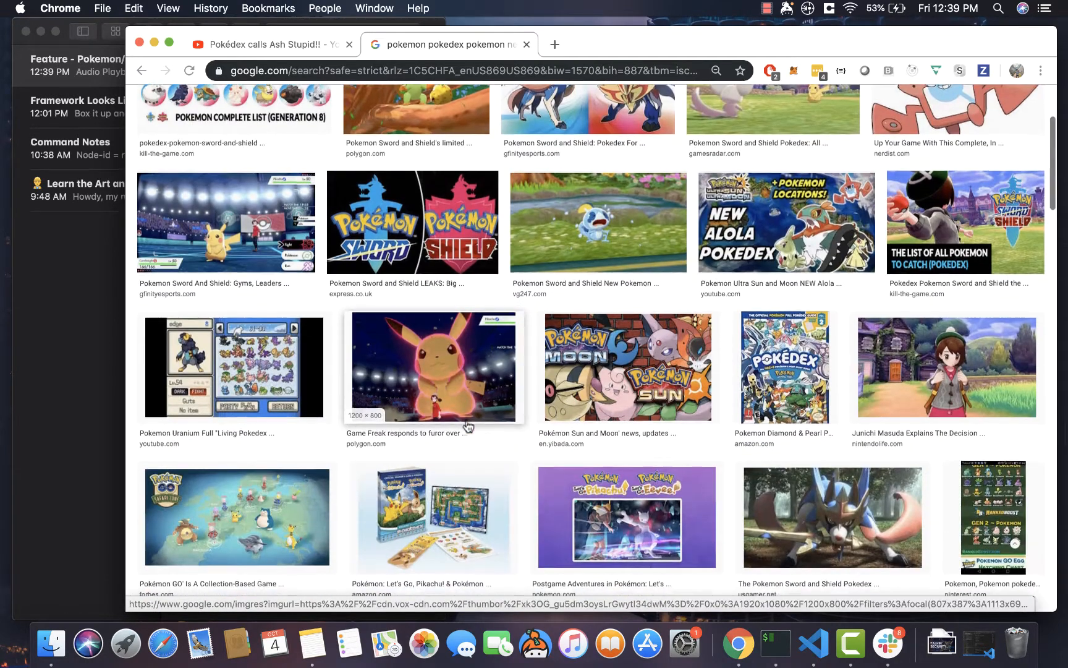
{"action": "scroll", "scroll_direction": "down", "scroll_amount": 3}
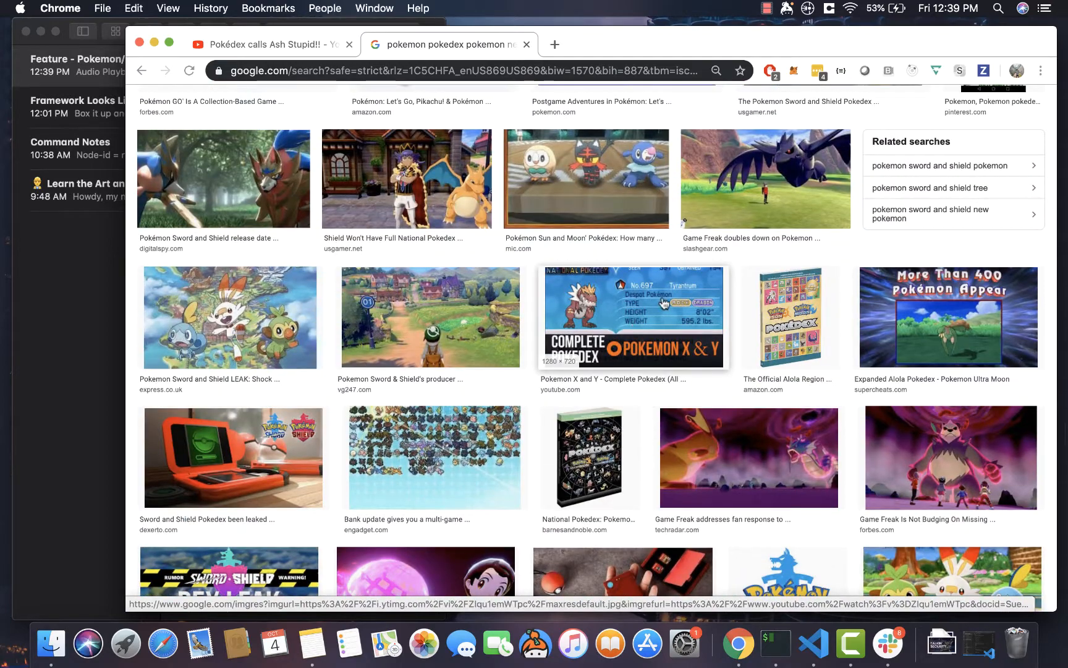
{"action": "left_click", "coordinate": [635, 316]}
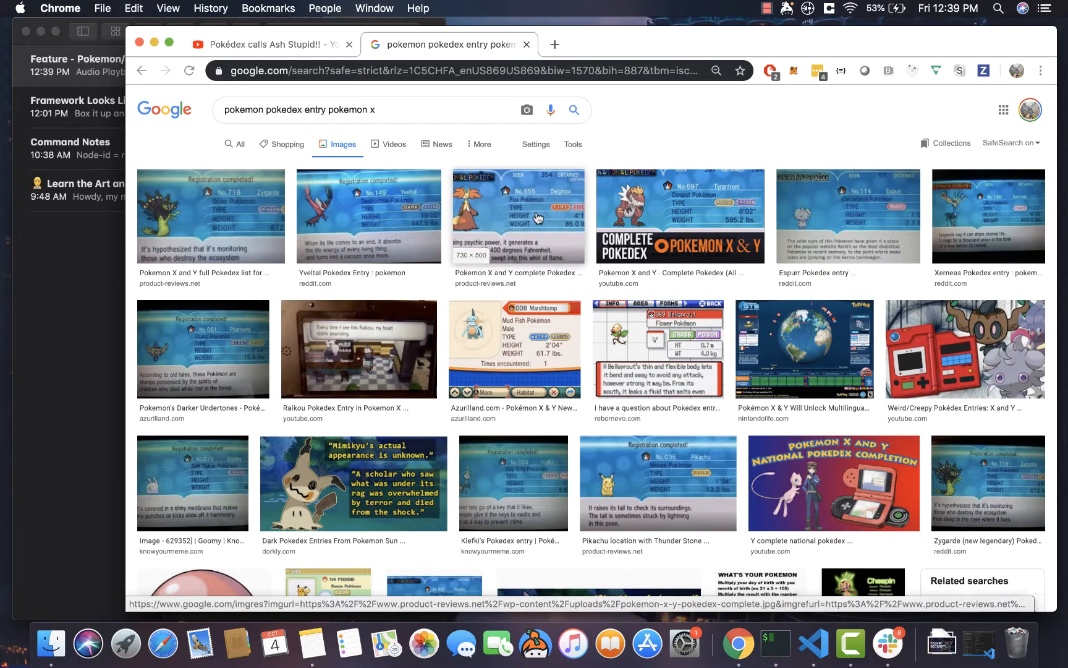
Step: Preview the Delphox, Zygarde and Tyrantrum Pokédex entry screenshots
{"action": "left_click", "coordinate": [517, 214]}
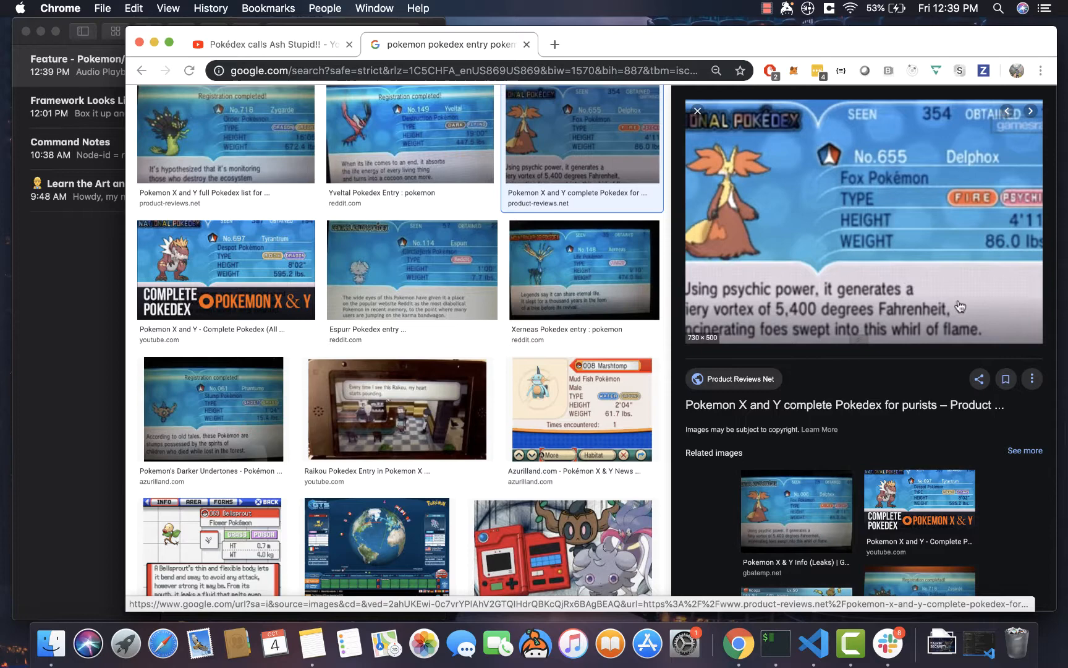
{"action": "left_click", "coordinate": [411, 269]}
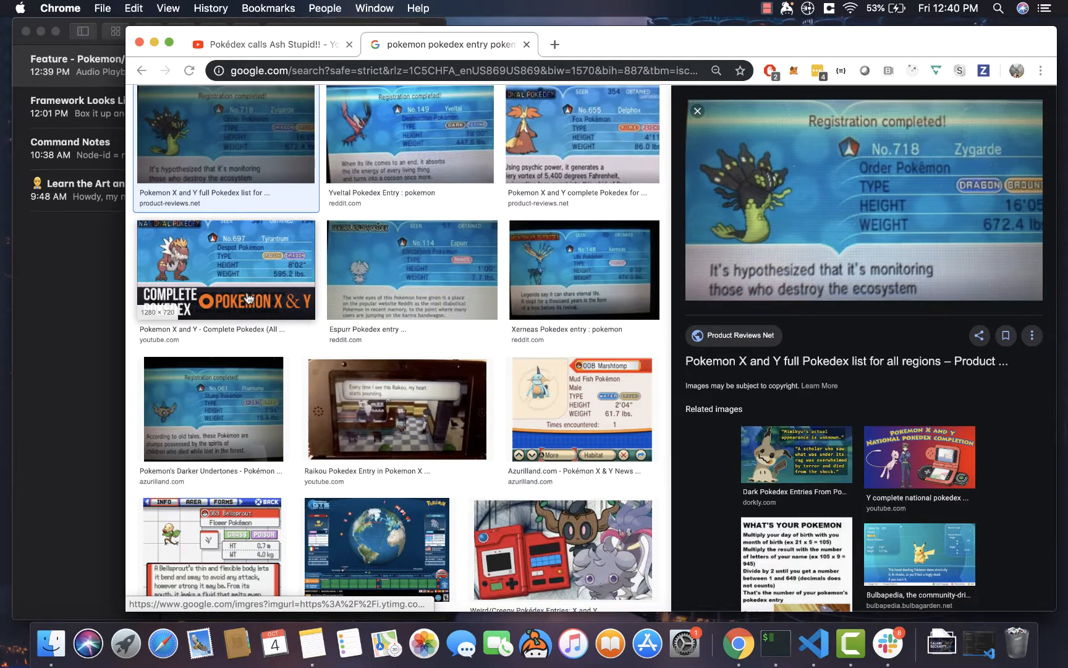
{"action": "left_click", "coordinate": [225, 269]}
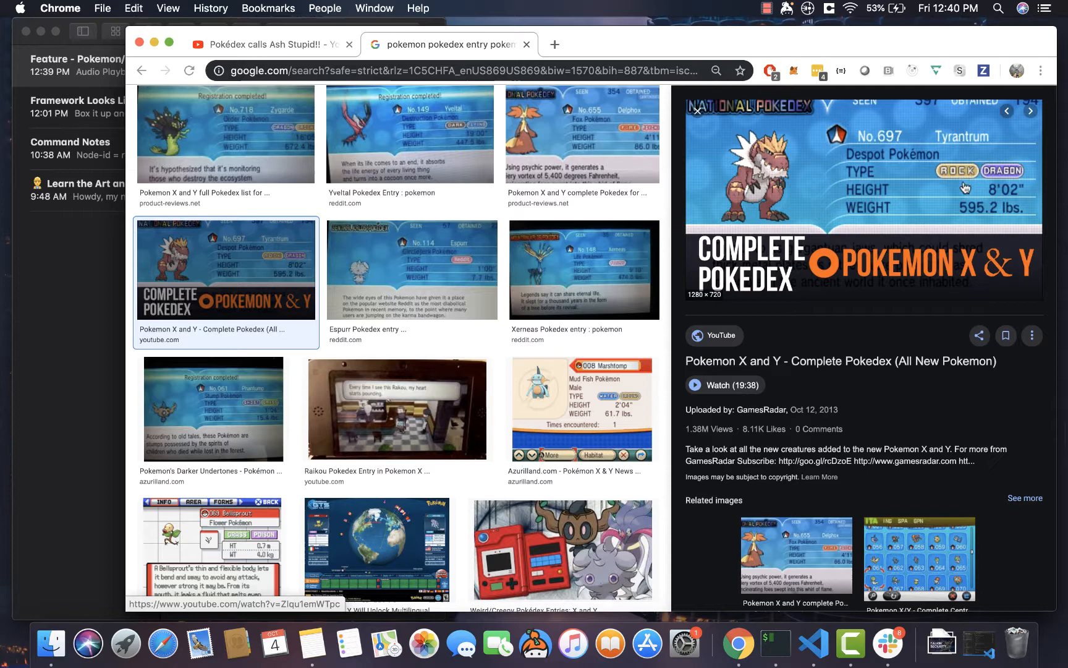
{"action": "mouse_move", "coordinate": [74, 322]}
{"action": "type", "text": "Ty"}
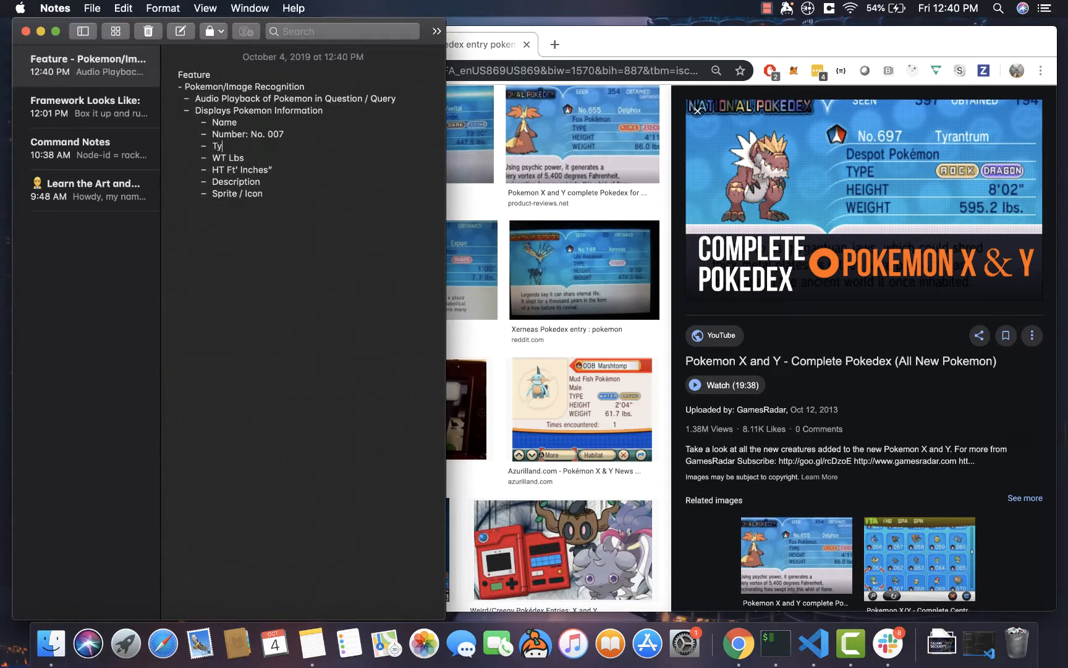
Step: Add a 'Pokemon Type' sub-bullet after Number, then preview the Xerneas entry in Chrome
{"action": "type", "text": "pe"}
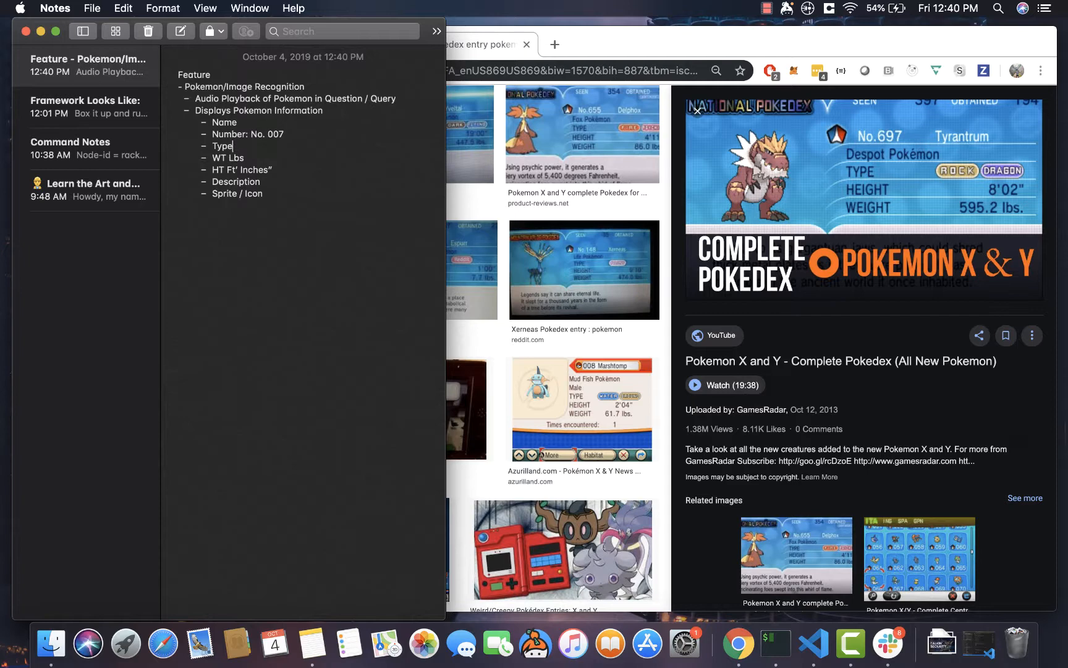
{"action": "type", "text": "Pokemon"}
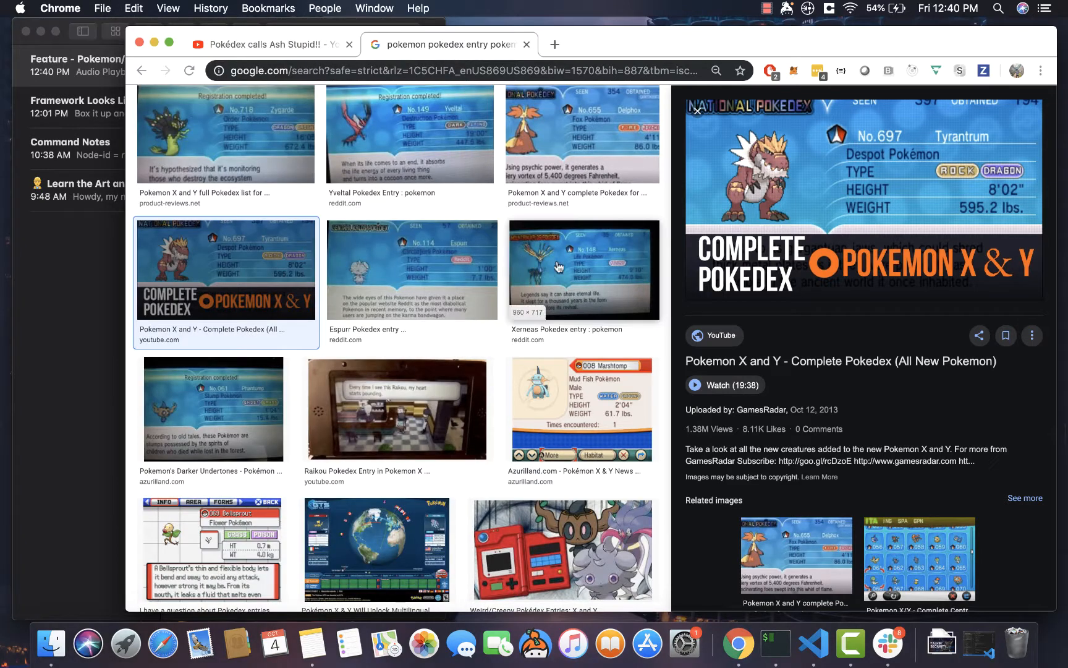
{"action": "left_click", "coordinate": [583, 269]}
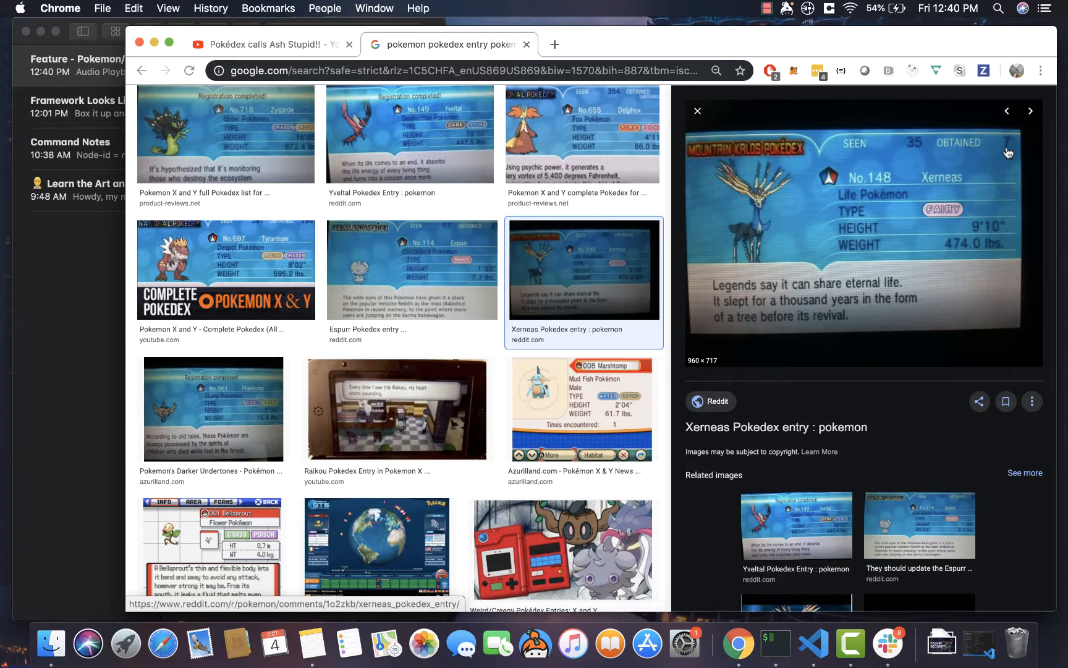
{"action": "mouse_move", "coordinate": [973, 221]}
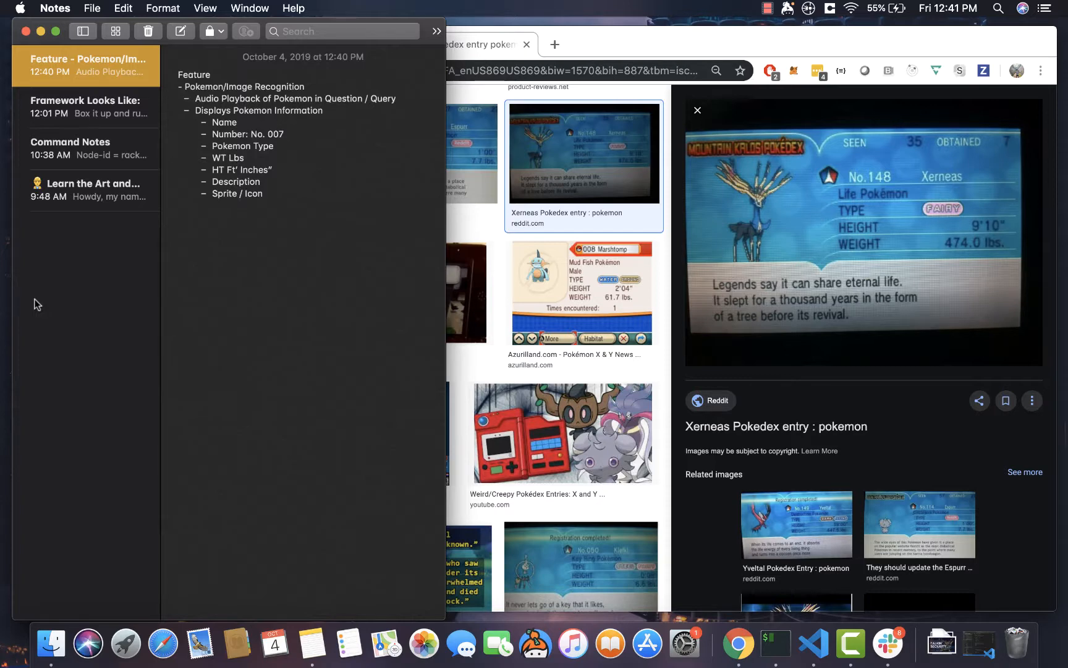
{"action": "double_click", "coordinate": [244, 86]}
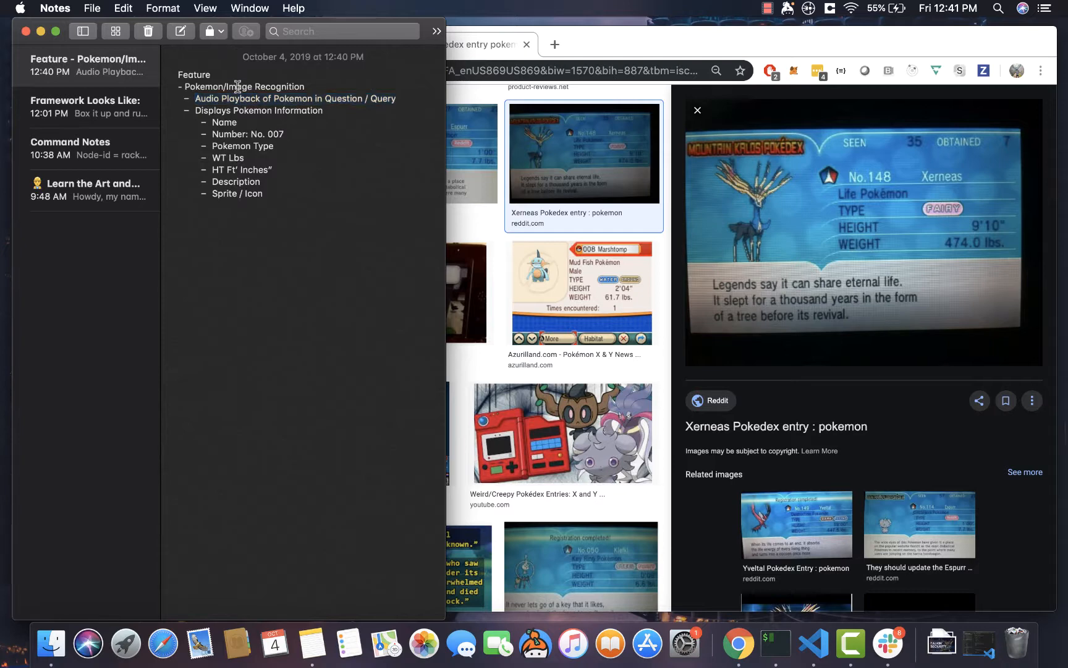
{"action": "double_click", "coordinate": [237, 86]}
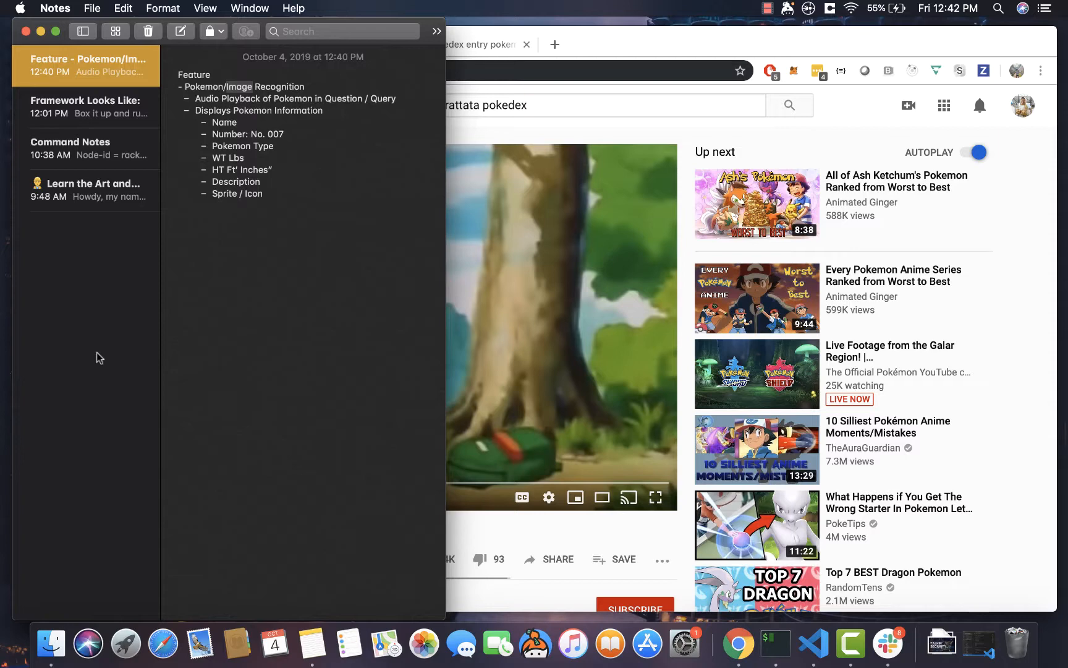
Step: Move the 'Pokemon/Image Recognition' line under a new 'V2' heading and remove the blank line
{"action": "double_click", "coordinate": [279, 86]}
{"action": "type", "text": "V2"}
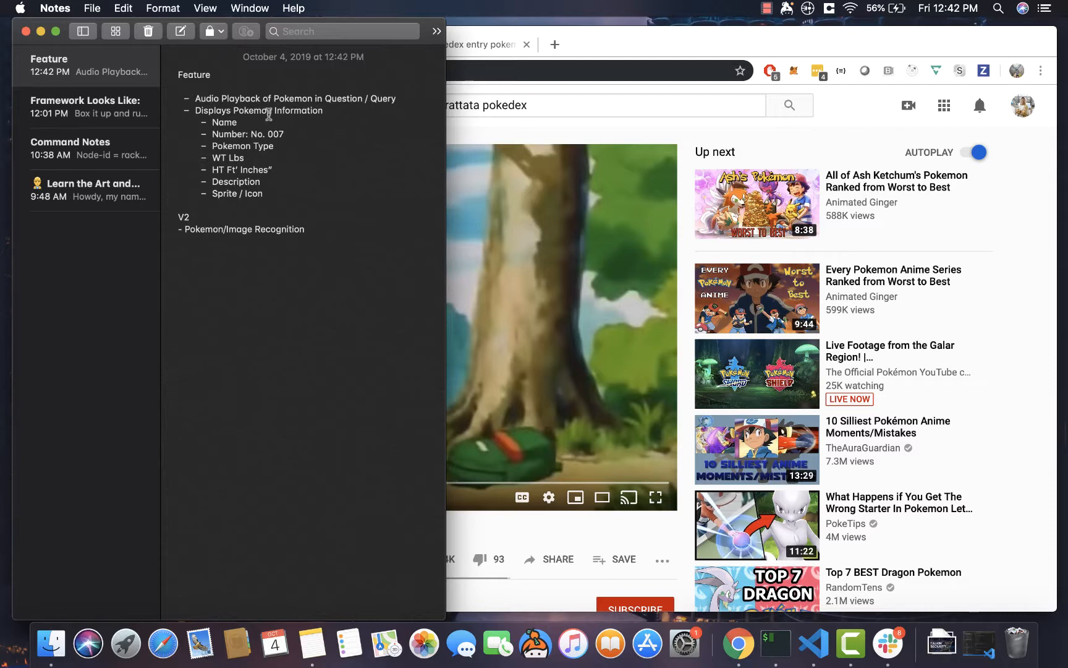
{"action": "left_click", "coordinate": [244, 157]}
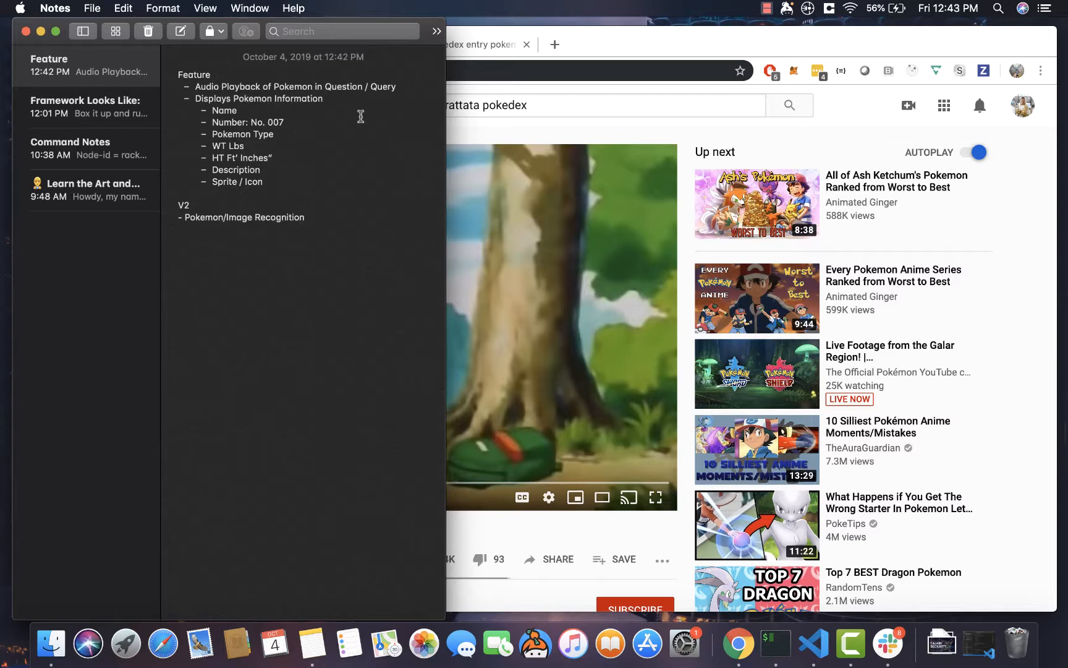
{"action": "left_click", "coordinate": [213, 74]}
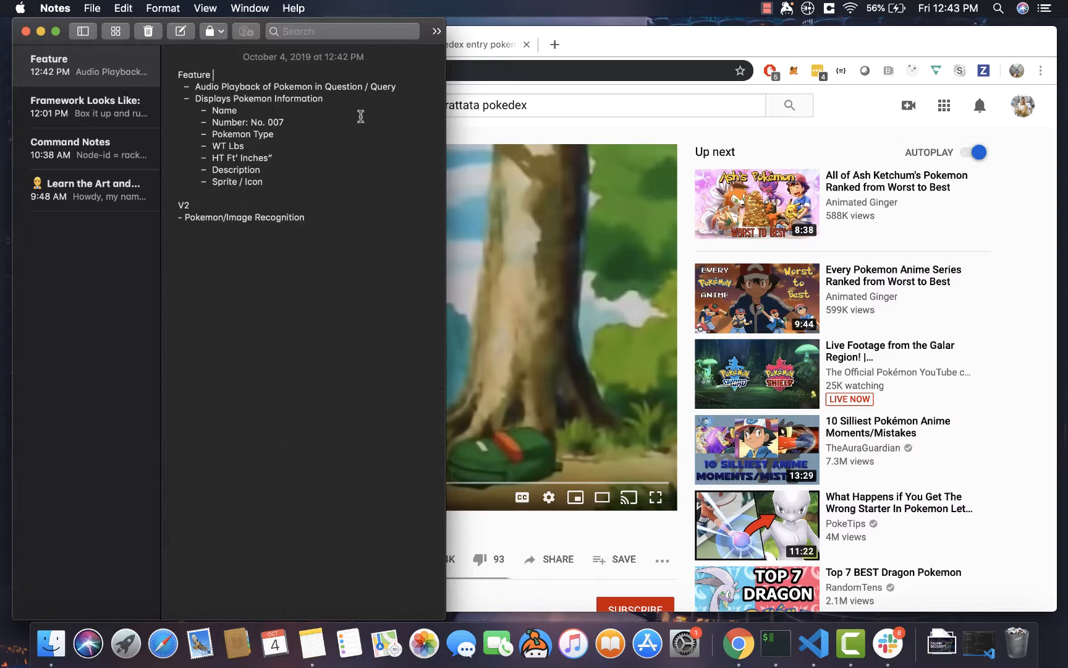